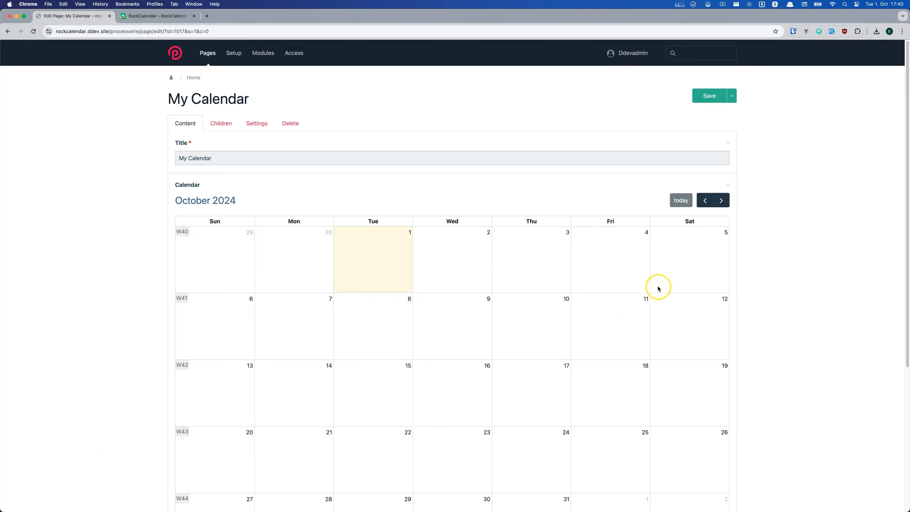
- Create an event titled 'My Event' on the 3 October 2024 cell and publish it
{"action": "left_click", "coordinate": [721, 200]}
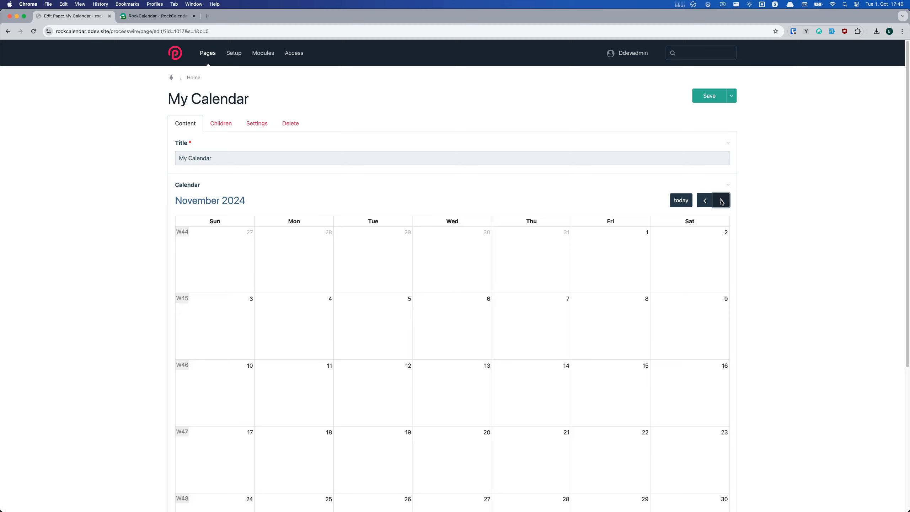
{"action": "left_click", "coordinate": [721, 201]}
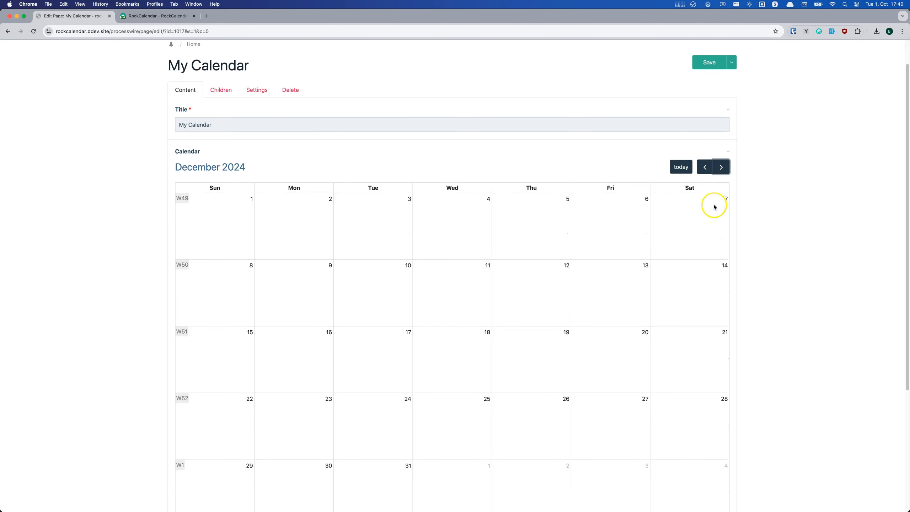
{"action": "left_click", "coordinate": [680, 167]}
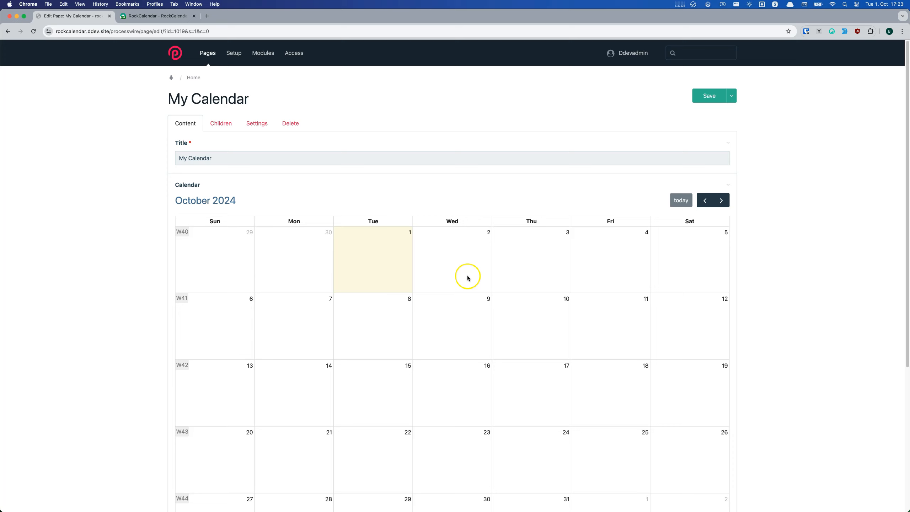
{"action": "left_click", "coordinate": [467, 277]}
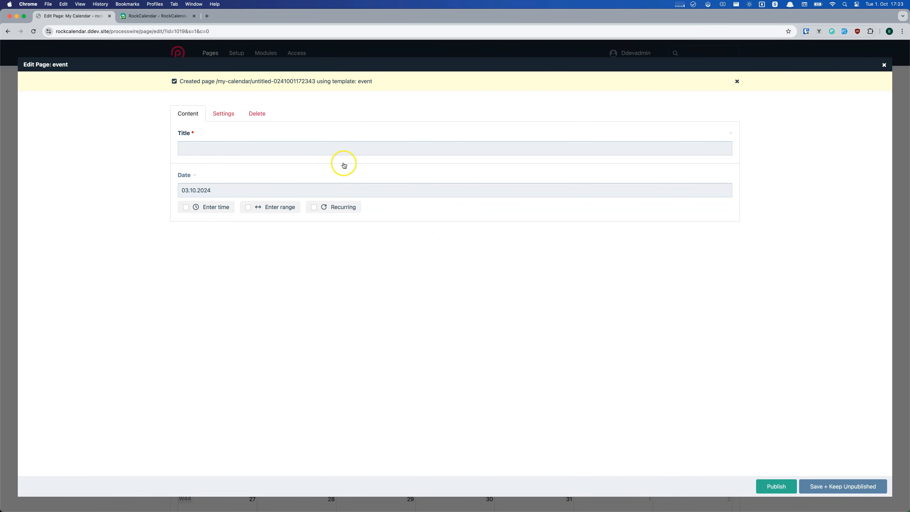
{"action": "type", "text": "M"}
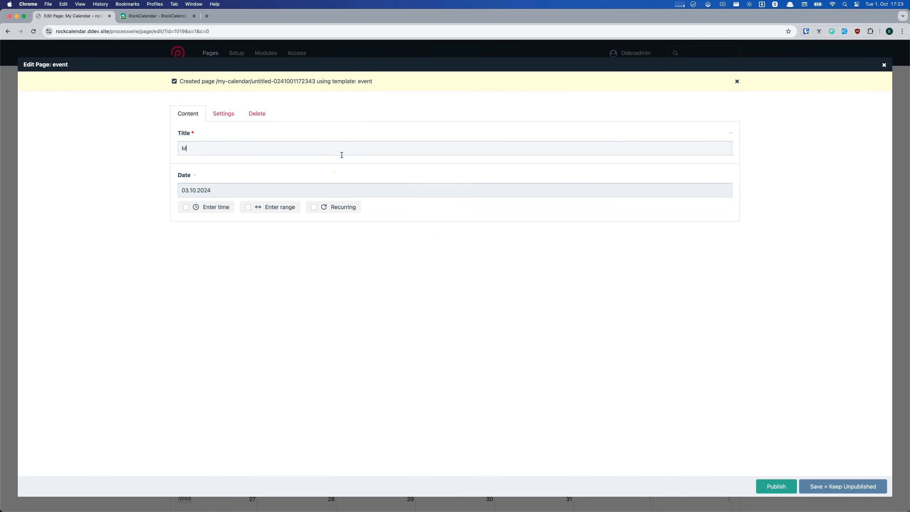
{"action": "type", "text": "y Event"}
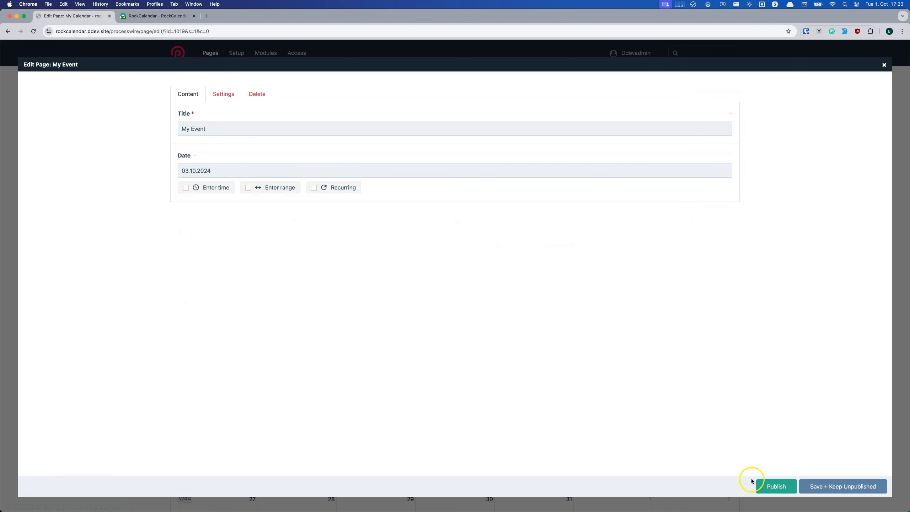
{"action": "left_click", "coordinate": [776, 486]}
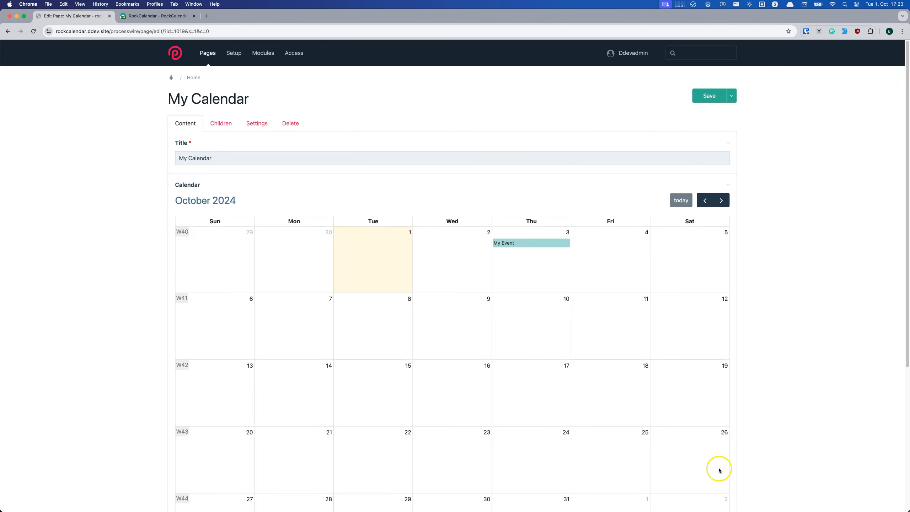
{"action": "mouse_move", "coordinate": [541, 259]}
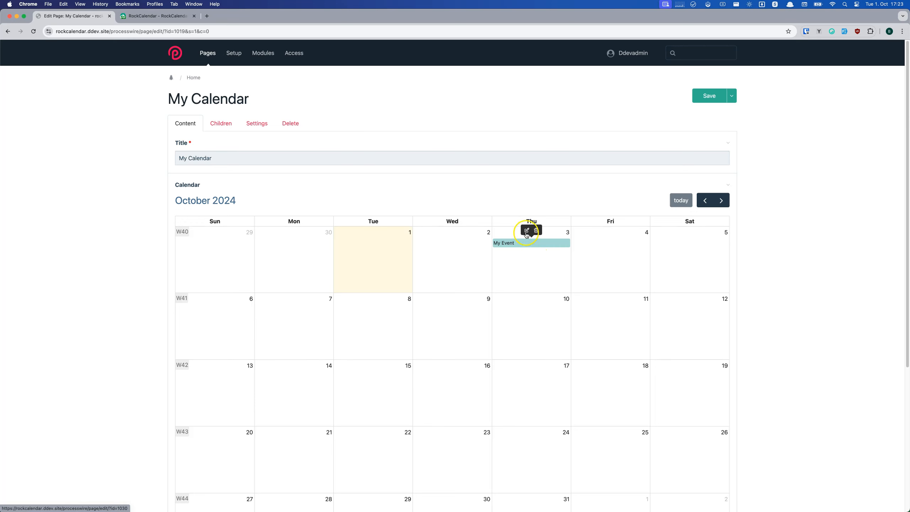
- Give My Event a date range of 15–19 October 2024 with times 10:00 to 20:00
{"action": "left_click", "coordinate": [526, 232]}
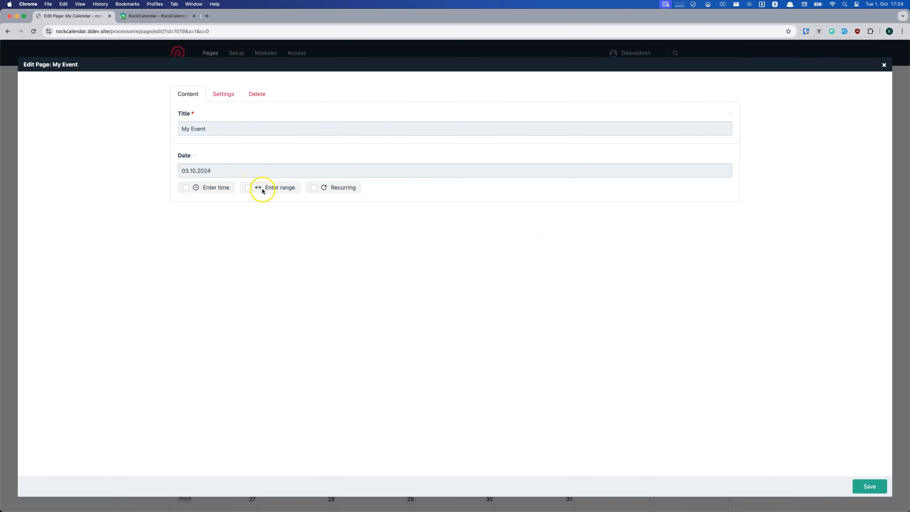
{"action": "left_click", "coordinate": [250, 187]}
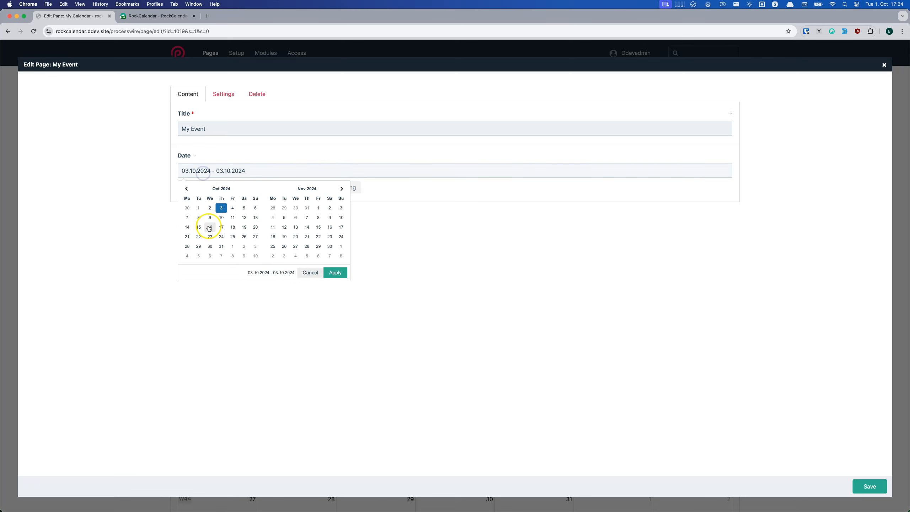
{"action": "left_click", "coordinate": [244, 227]}
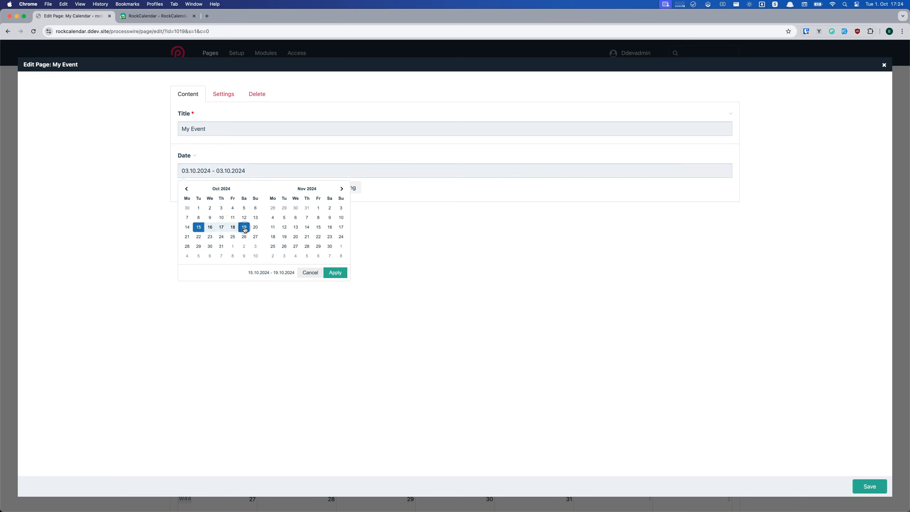
{"action": "left_click", "coordinate": [335, 273]}
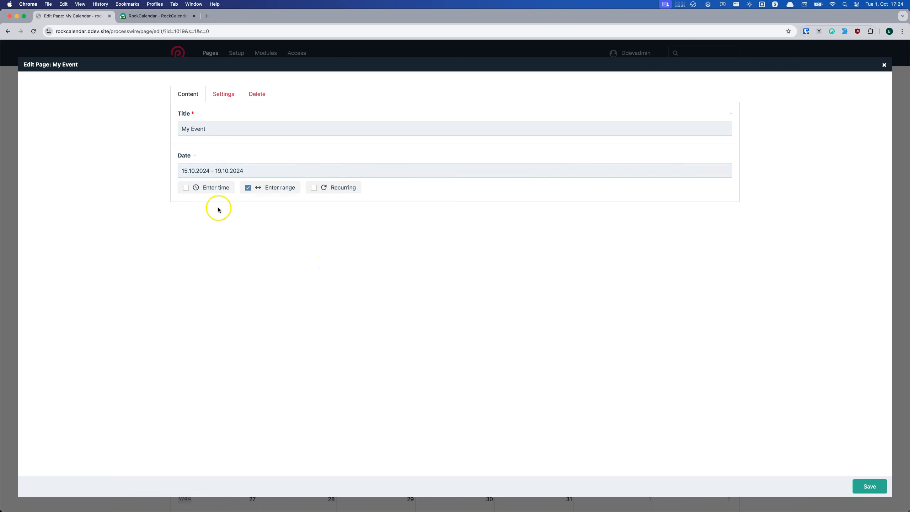
{"action": "left_click", "coordinate": [186, 187]}
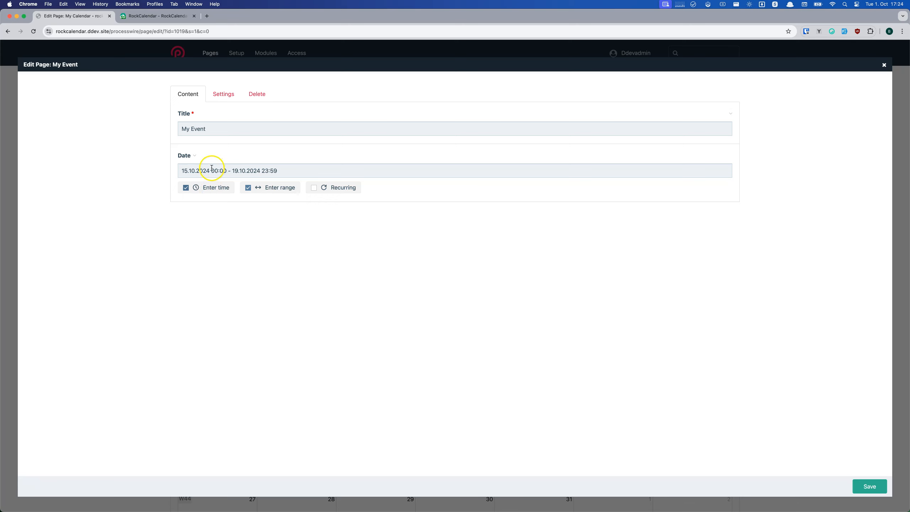
{"action": "left_click", "coordinate": [214, 170]}
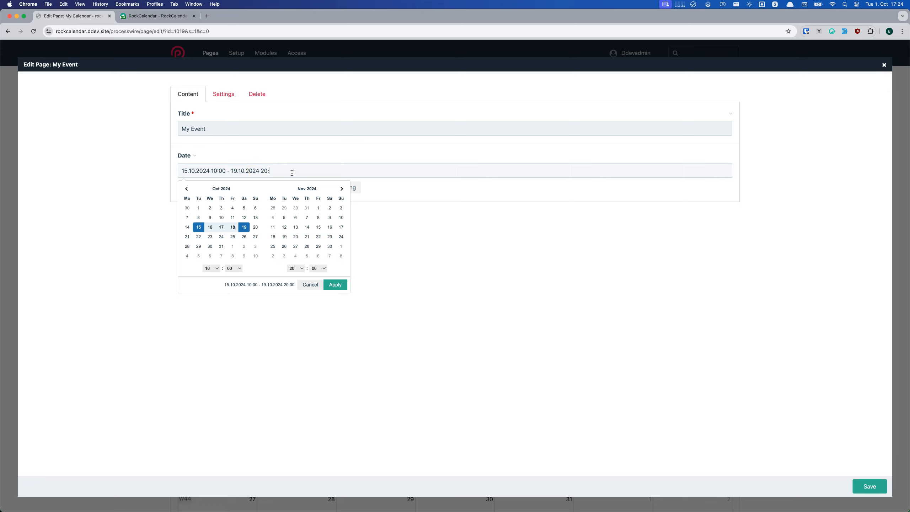
{"action": "left_click", "coordinate": [335, 284]}
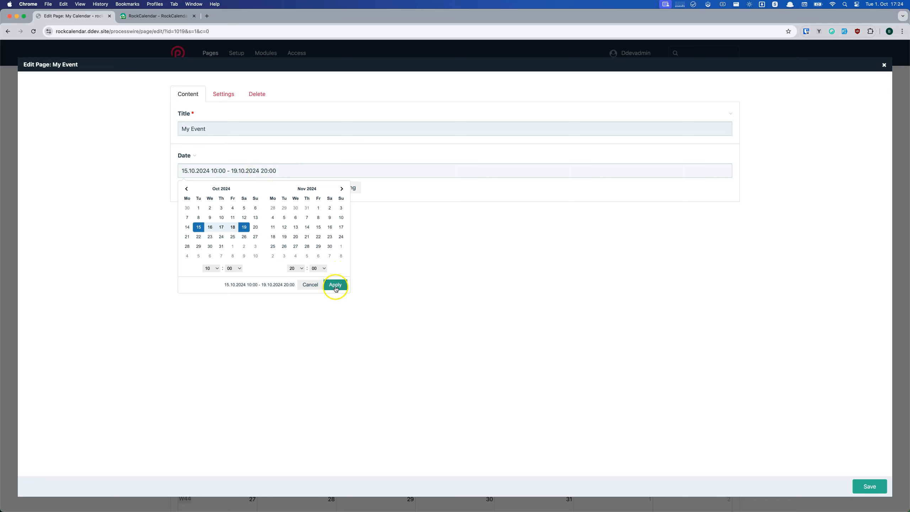
{"action": "left_click", "coordinate": [335, 284]}
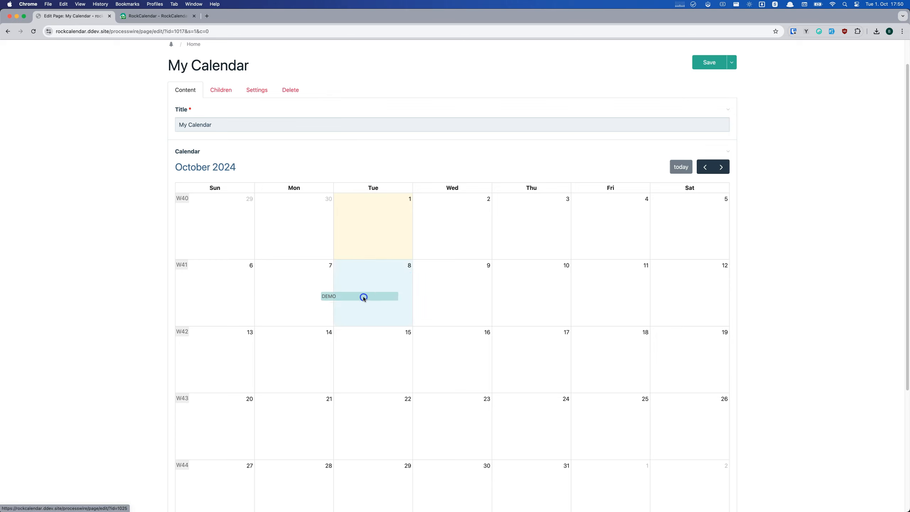
- Drag the DEMO event into the week of 14 October and stretch its edge to 16 October
{"action": "left_click_drag", "start_coordinate": [359, 296], "coordinate": [294, 343]}
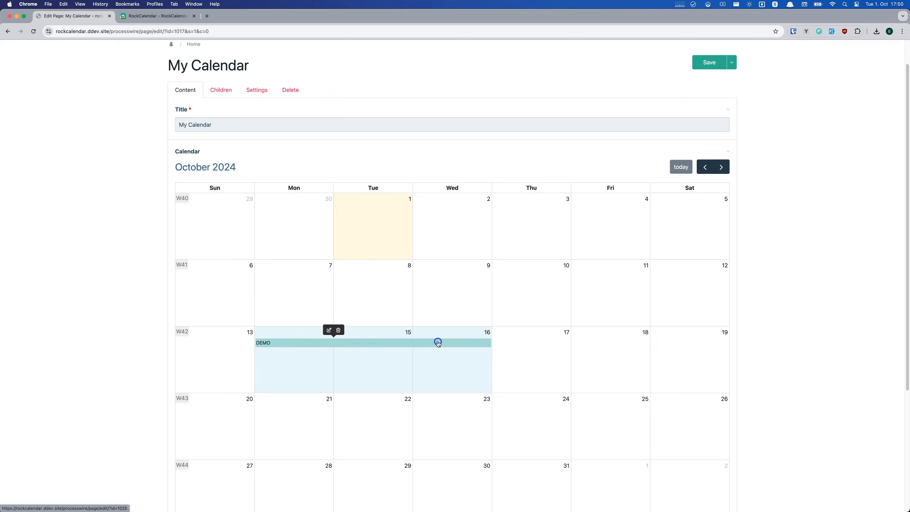
{"action": "left_click_drag", "start_coordinate": [438, 343], "coordinate": [368, 370]}
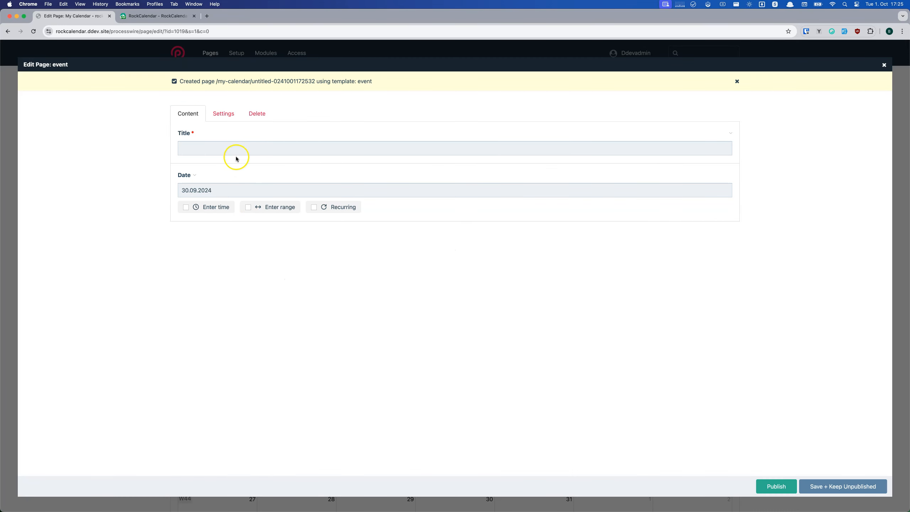
- Title the 30 September event 'Weekly Meeting', repeat it weekly for 10 occurrences, and publish
{"action": "type", "text": "Week"}
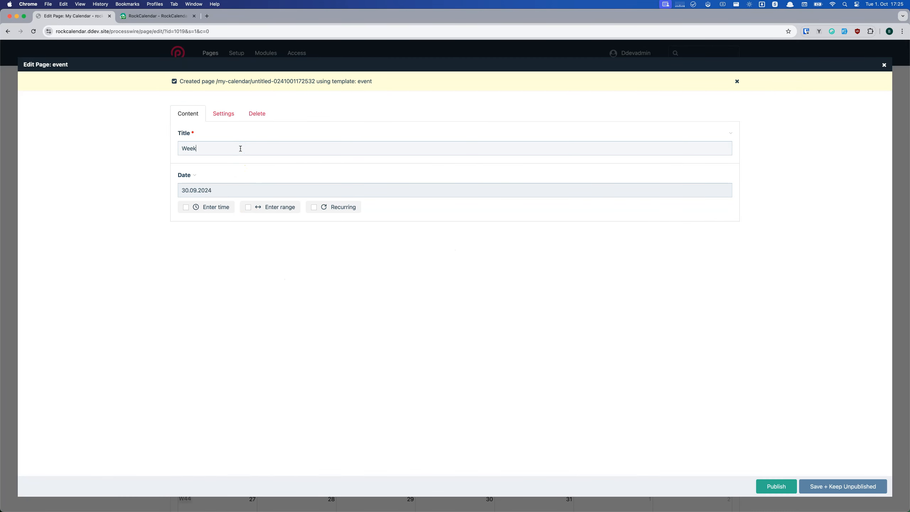
{"action": "type", "text": "ly Meeting"}
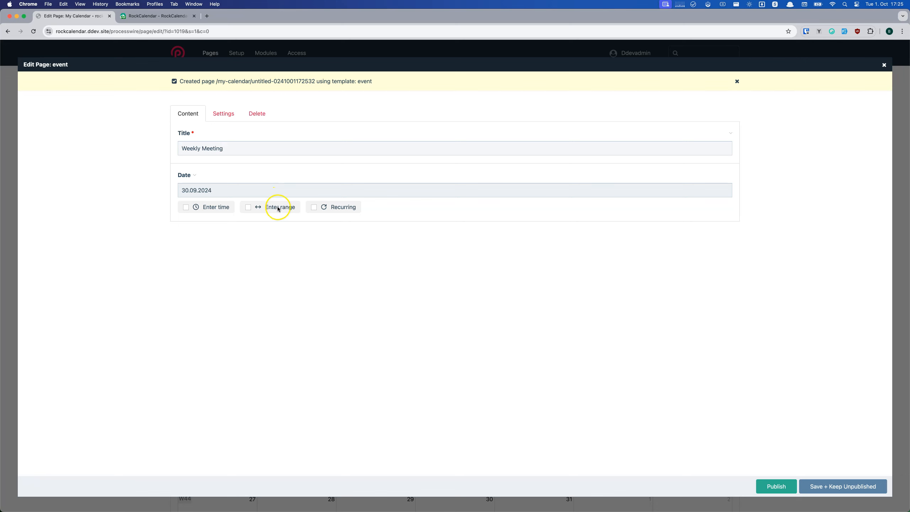
{"action": "left_click", "coordinate": [314, 207]}
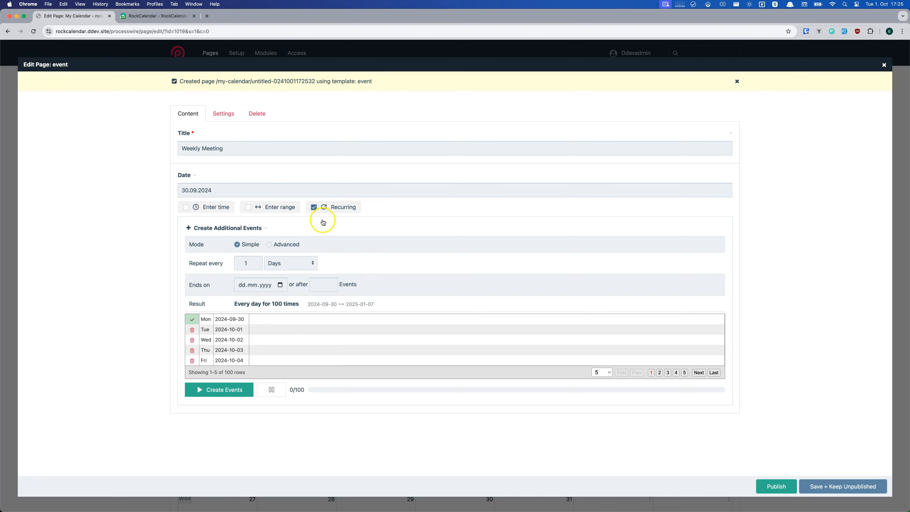
{"action": "left_click", "coordinate": [290, 263]}
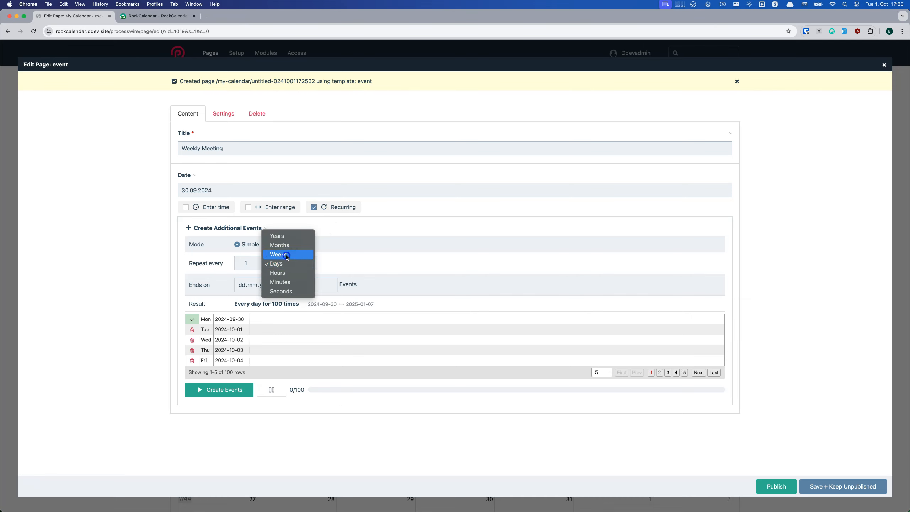
{"action": "left_click", "coordinate": [278, 255]}
{"action": "type", "text": "8"}
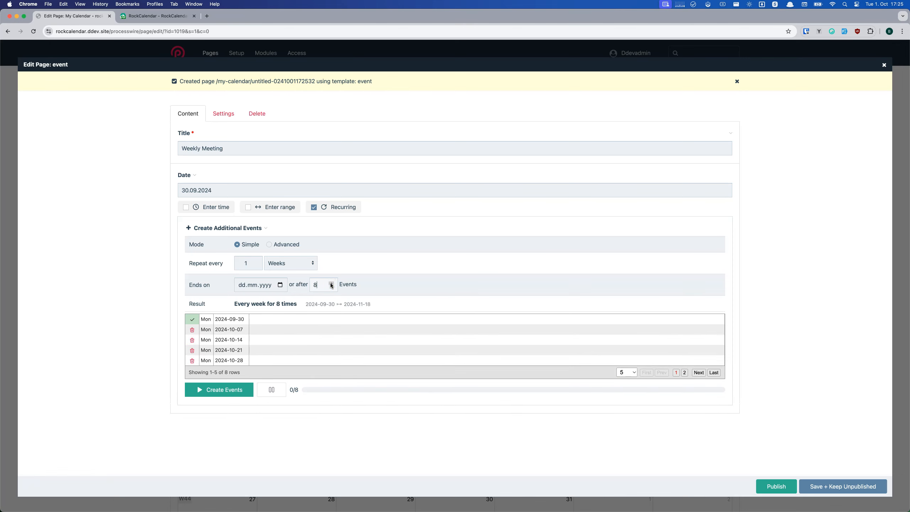
{"action": "left_click", "coordinate": [331, 282]}
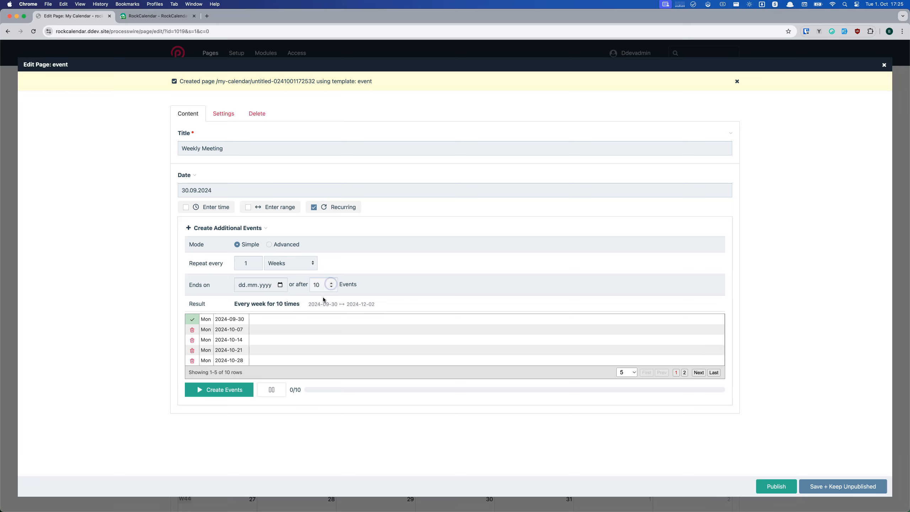
{"action": "left_click", "coordinate": [233, 389]}
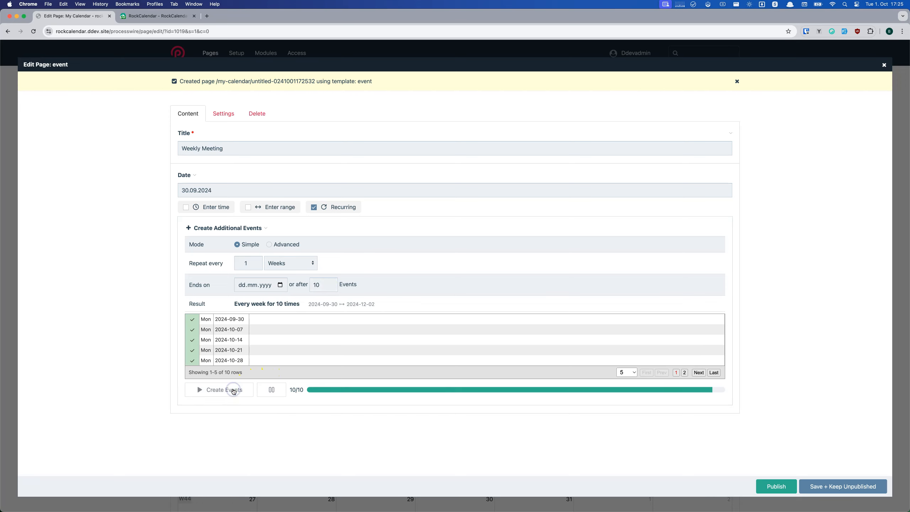
{"action": "left_click", "coordinate": [776, 486]}
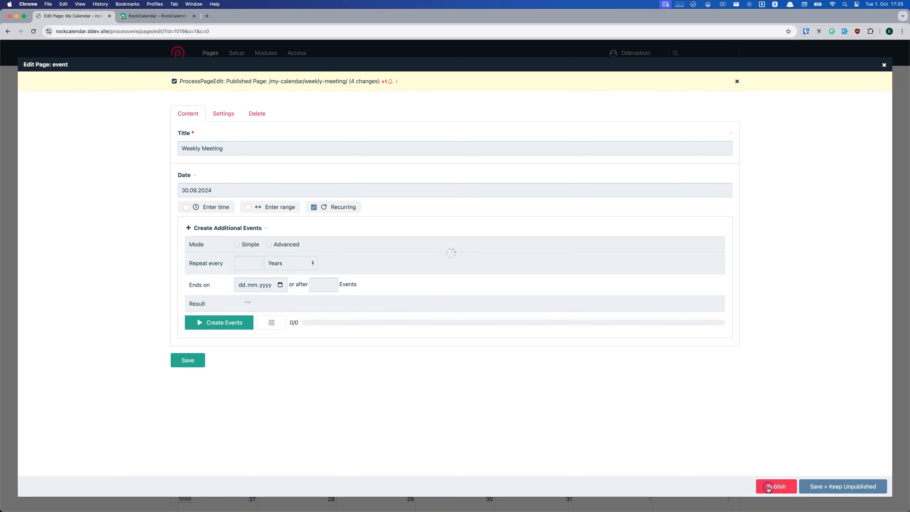
{"action": "left_click", "coordinate": [776, 486]}
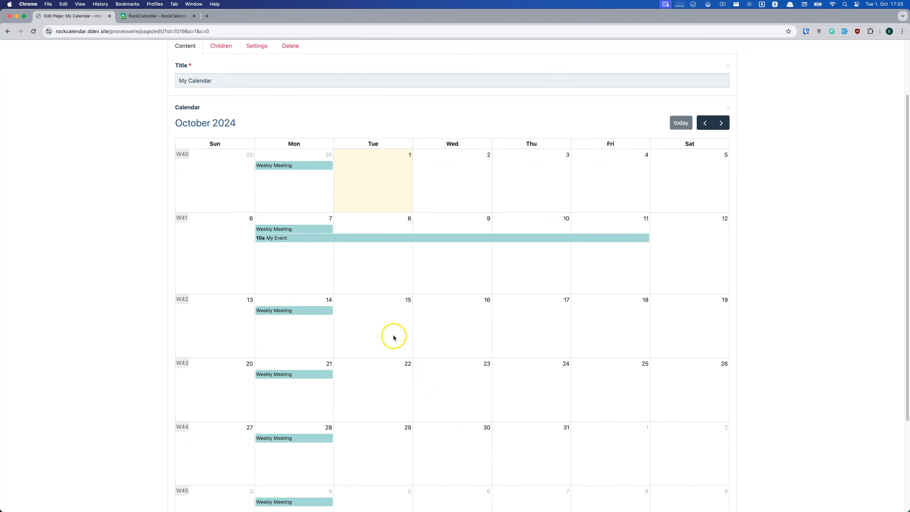
- Trash only the 4 November Weekly Meeting and drag the 18 November one to 7 November
{"action": "left_click", "coordinate": [721, 114]}
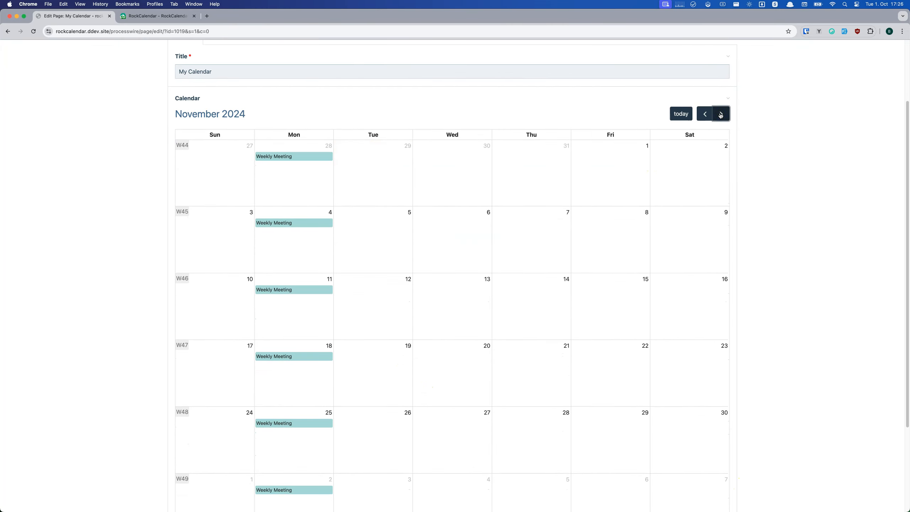
{"action": "left_click", "coordinate": [720, 113]}
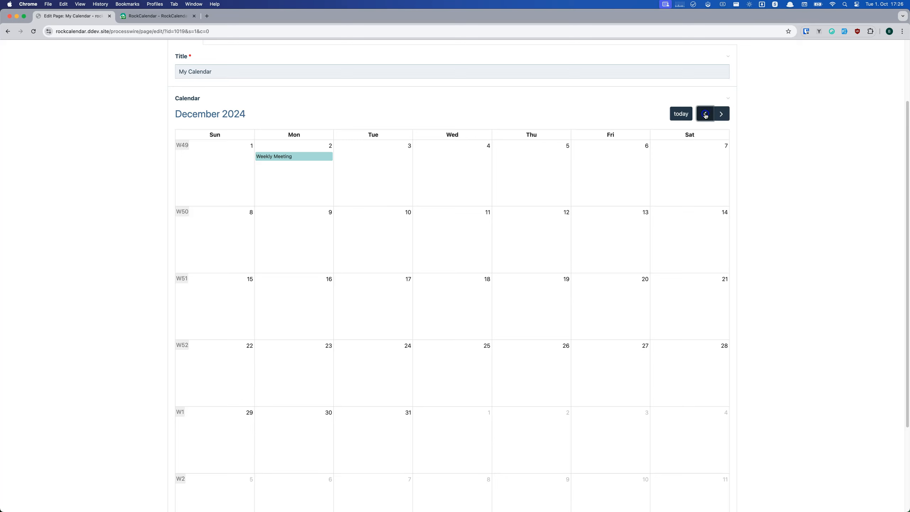
{"action": "left_click", "coordinate": [705, 114]}
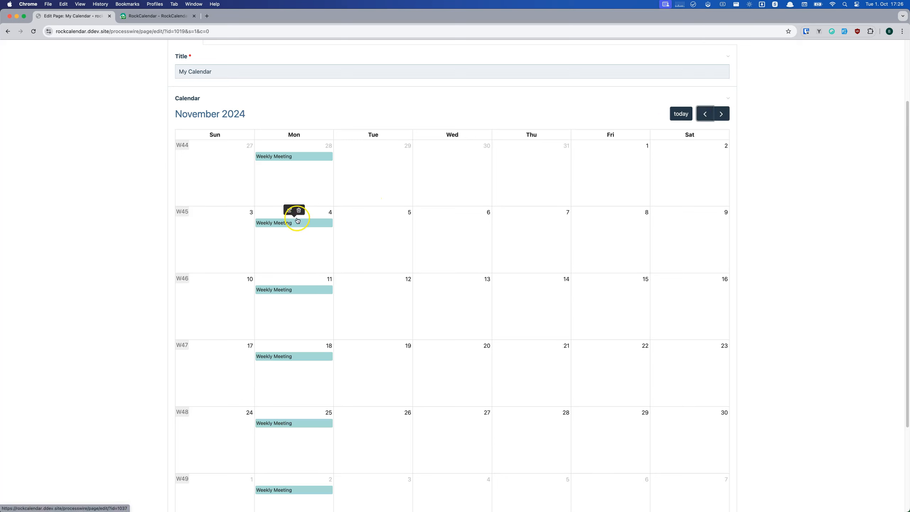
{"action": "left_click", "coordinate": [299, 210]}
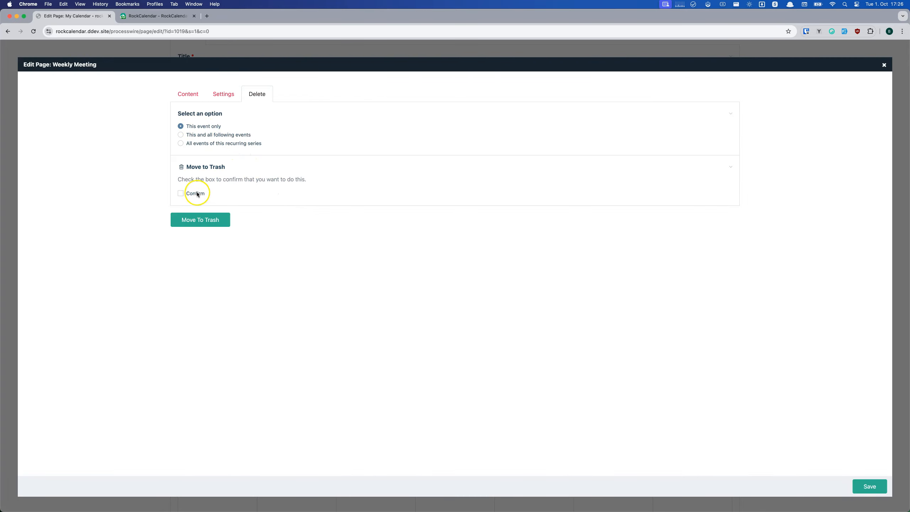
{"action": "left_click", "coordinate": [884, 65]}
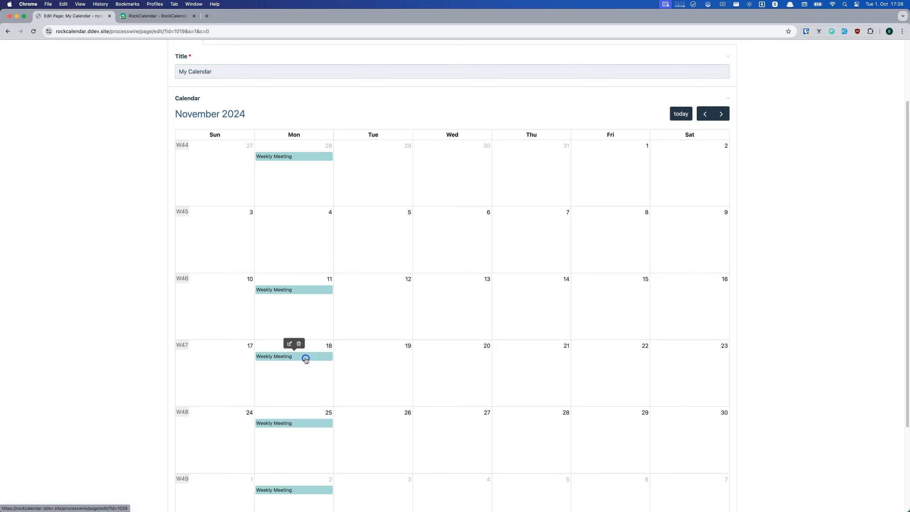
{"action": "left_click_drag", "start_coordinate": [293, 356], "coordinate": [530, 222]}
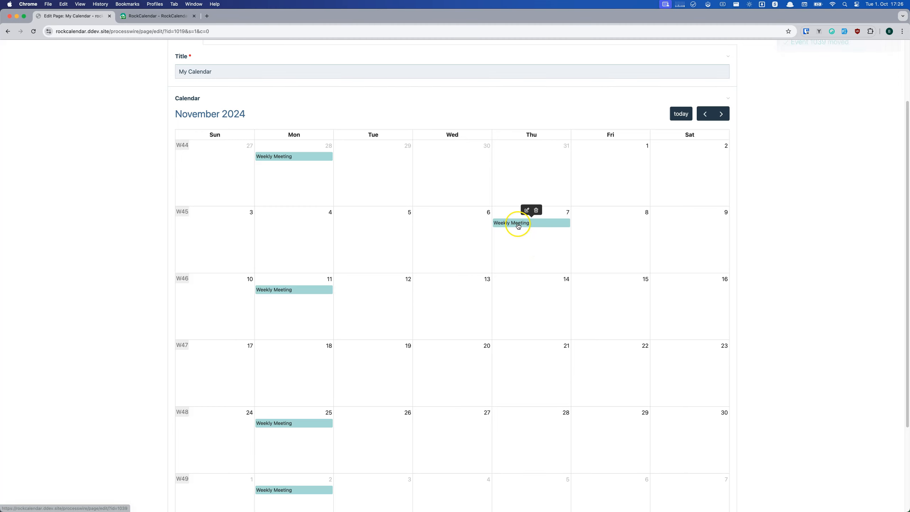
- Append '(CHANGED TITLE)' to the 7 November meeting's title, then delete it and following ones
{"action": "left_click", "coordinate": [526, 210]}
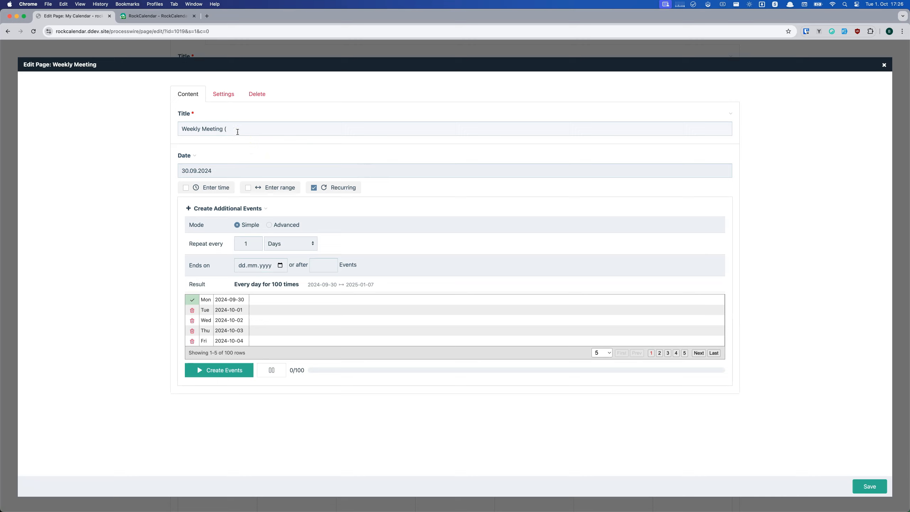
{"action": "type", "text": "CH"}
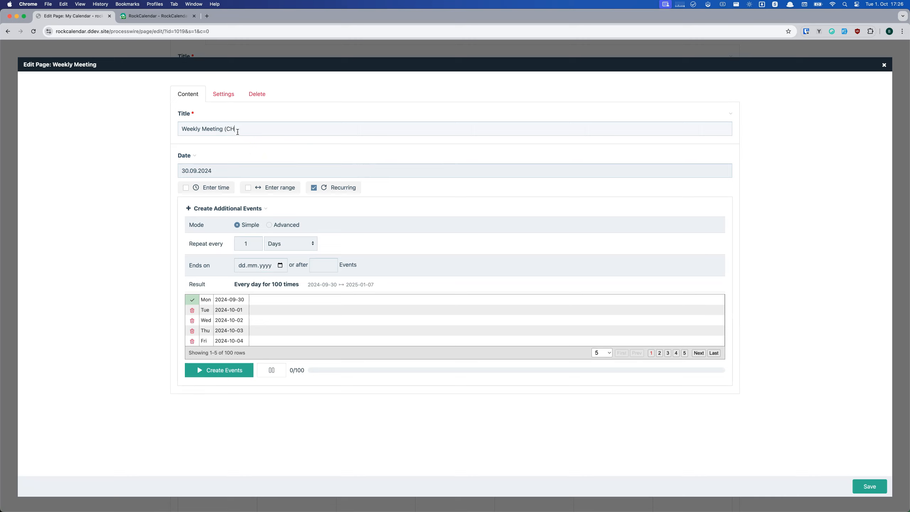
{"action": "type", "text": "ANGED TITLE)"}
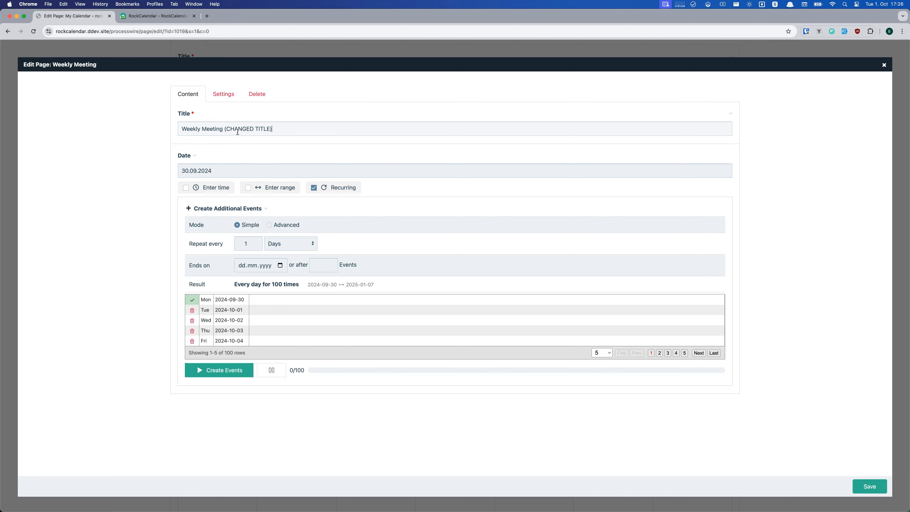
{"action": "left_click", "coordinate": [870, 486]}
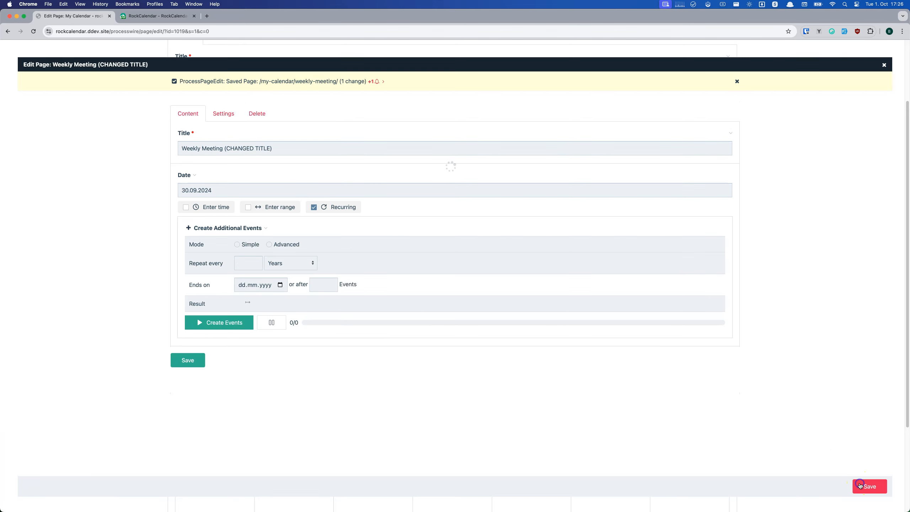
{"action": "left_click", "coordinate": [869, 486]}
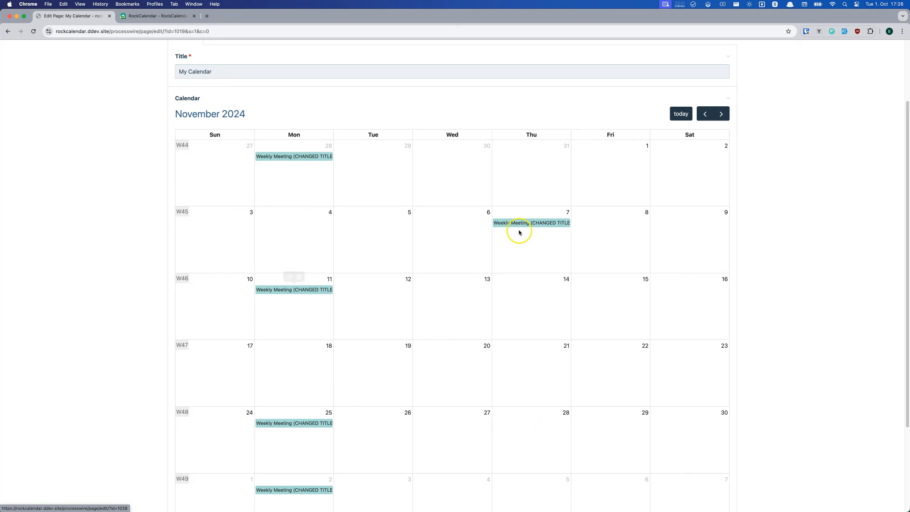
{"action": "left_click", "coordinate": [532, 223]}
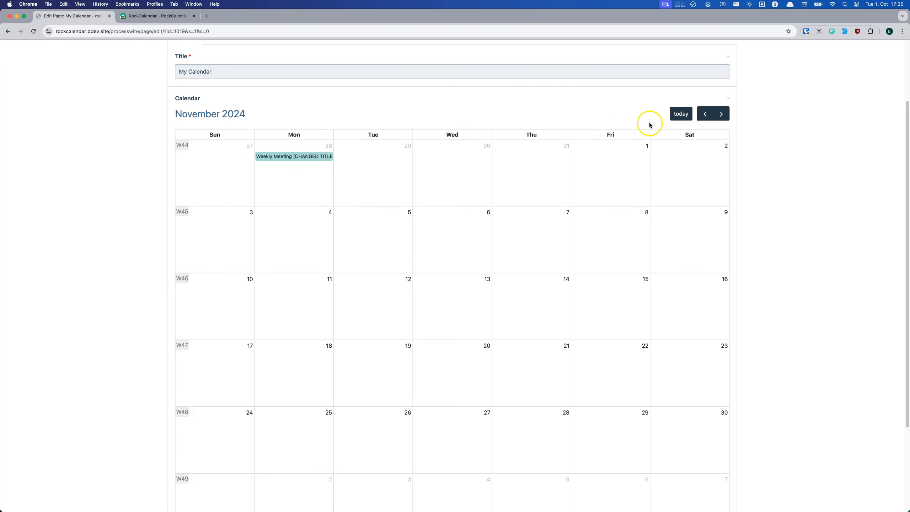
- In October, choose to delete the 14 October meeting and all following events
{"action": "left_click", "coordinate": [704, 114]}
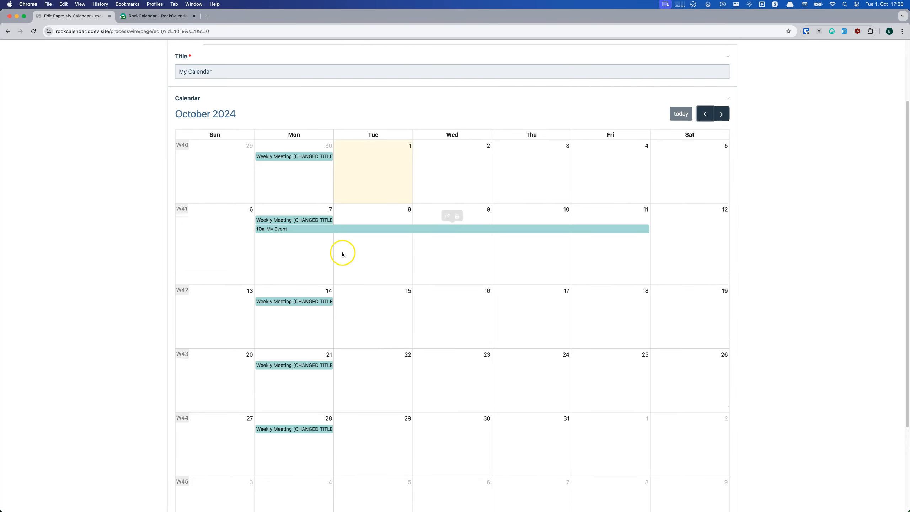
{"action": "mouse_move", "coordinate": [299, 293]}
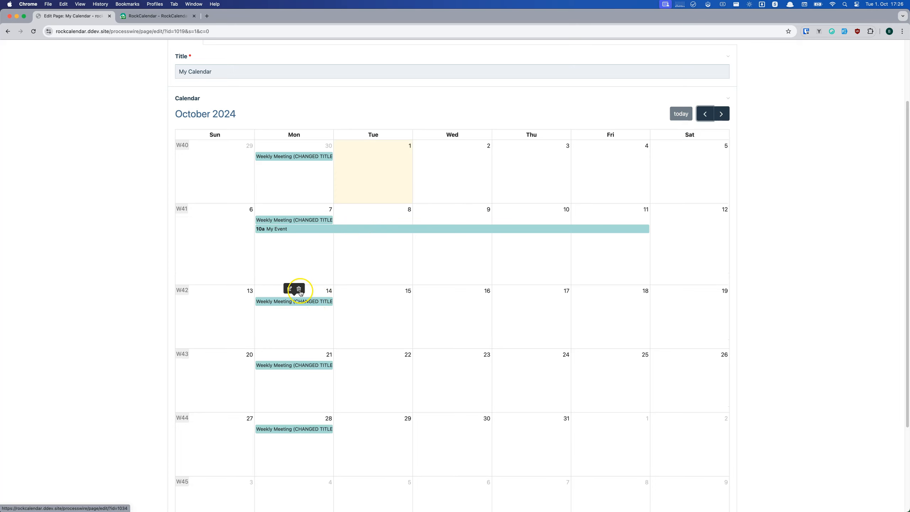
{"action": "left_click", "coordinate": [298, 290]}
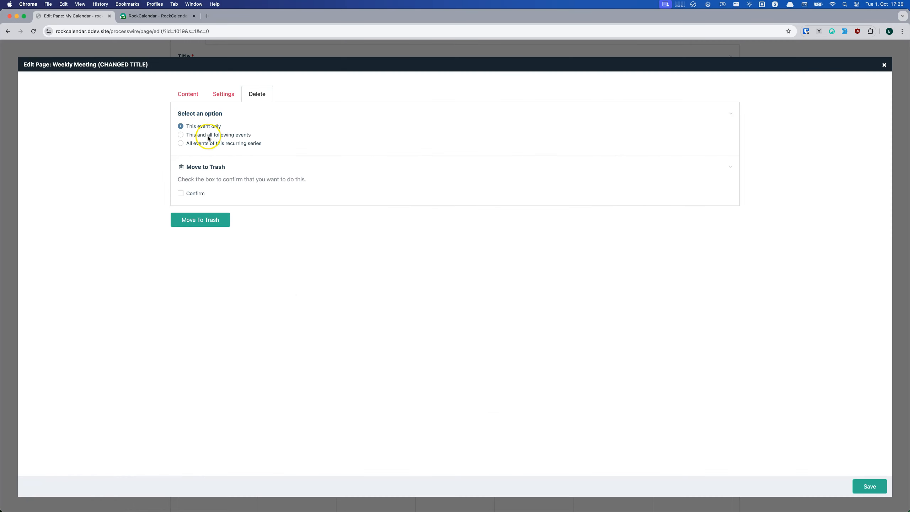
{"action": "left_click", "coordinate": [884, 65]}
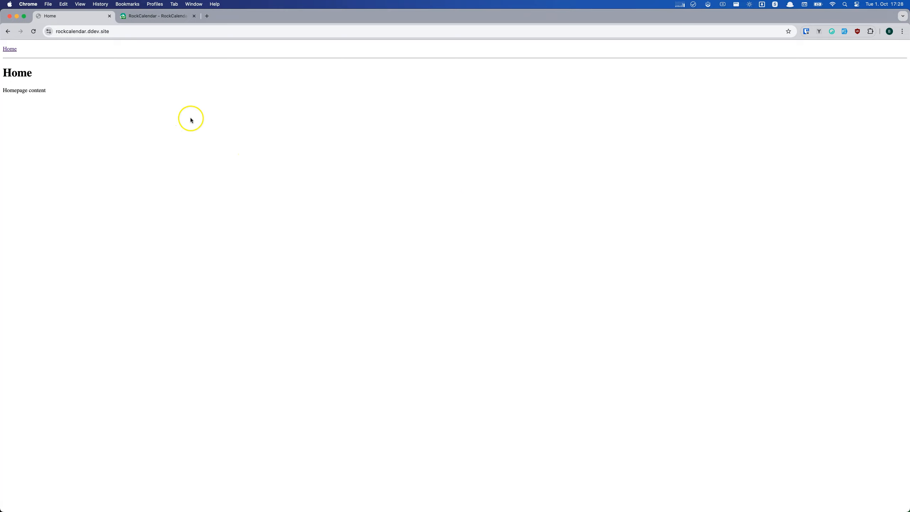
- Append /processwire to the site address and log into the admin with saved credentials
{"action": "left_click", "coordinate": [107, 31]}
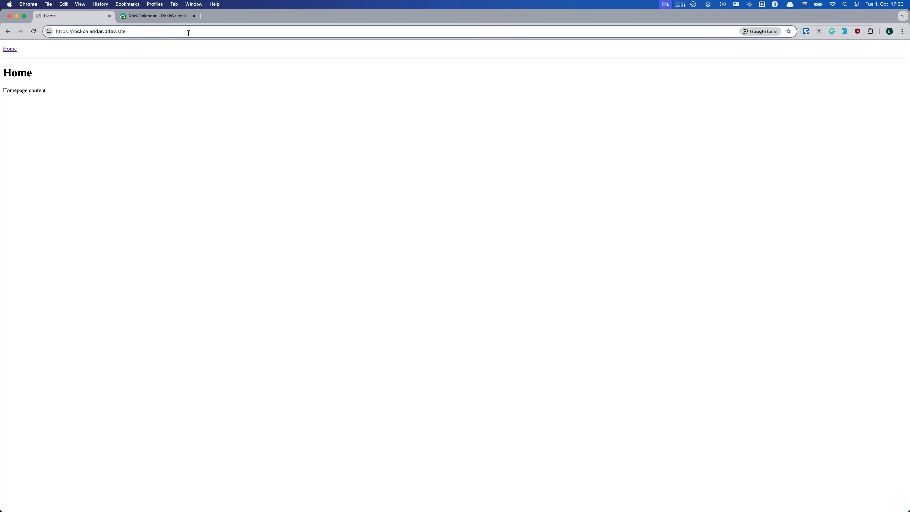
{"action": "left_click", "coordinate": [450, 142]}
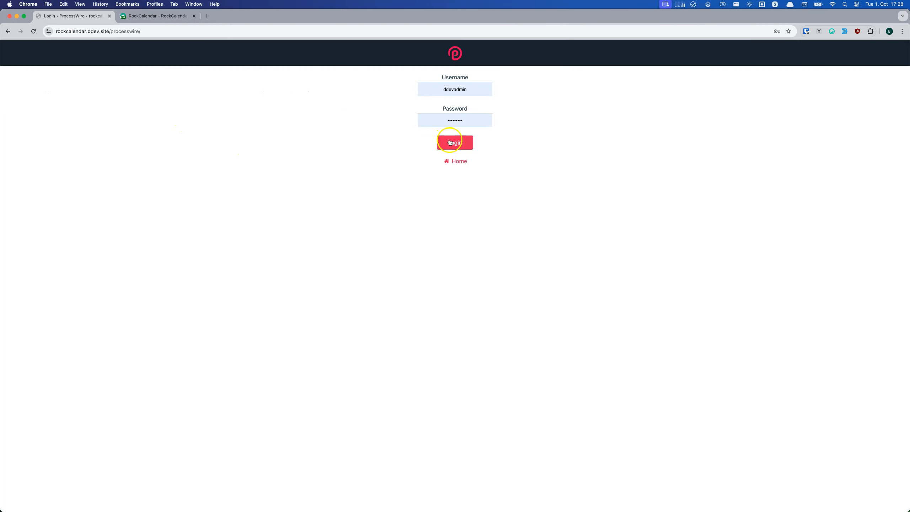
{"action": "left_click", "coordinate": [455, 142]}
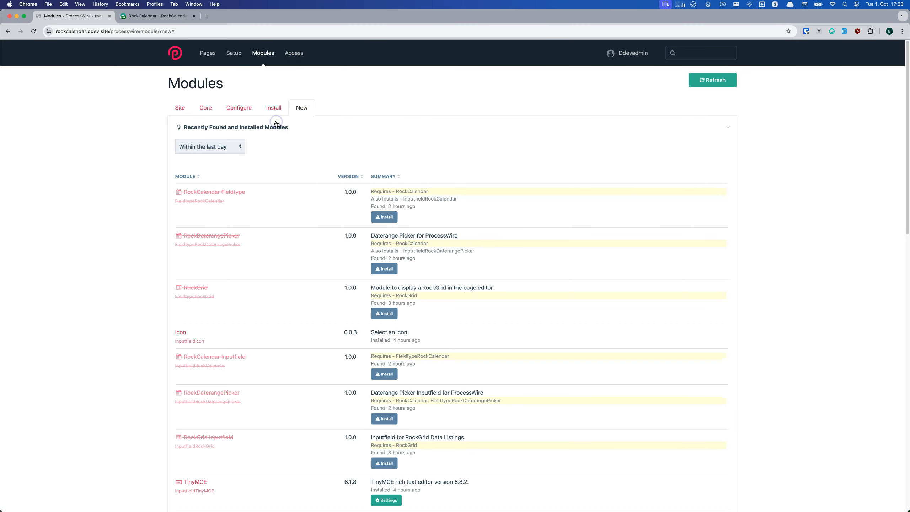
- Look up RockJavaScriptHooks in the modules directory, download it, and install it
{"action": "scroll", "scroll_direction": "down", "scroll_amount": 3}
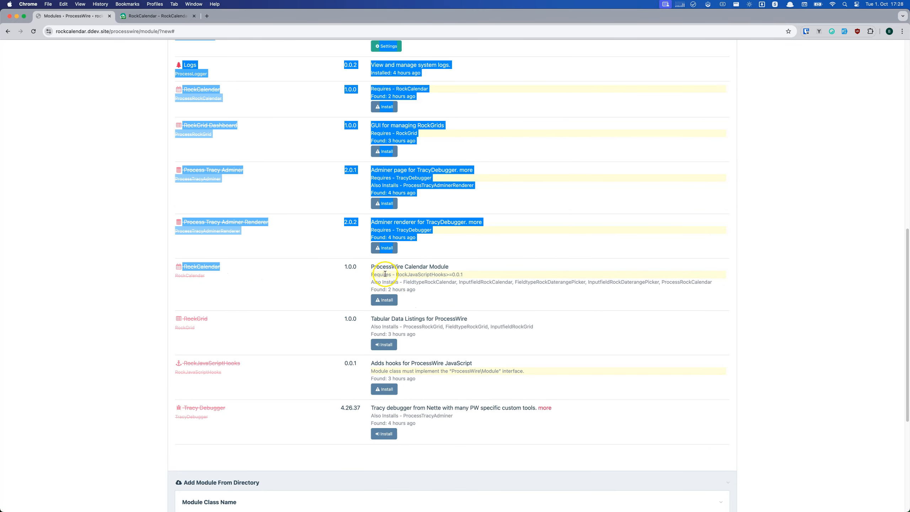
{"action": "double_click", "coordinate": [420, 274]}
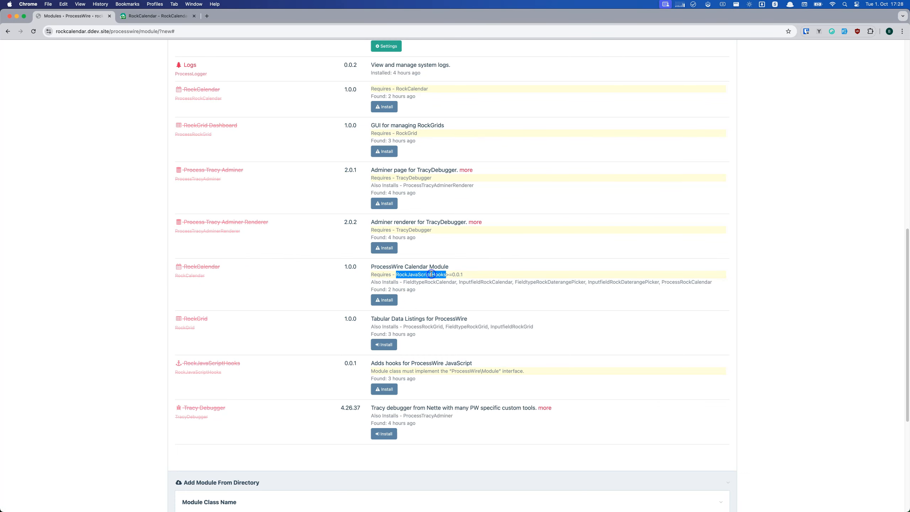
{"action": "scroll", "scroll_direction": "down", "scroll_amount": 3}
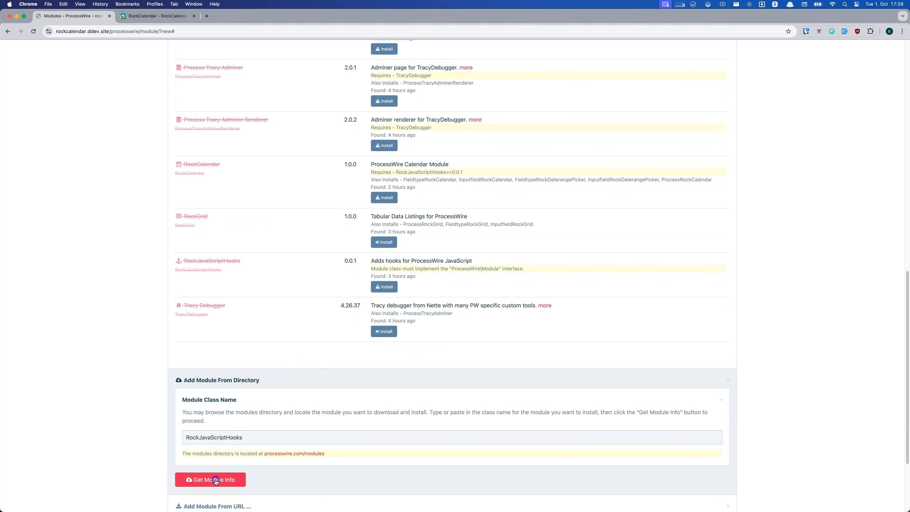
{"action": "left_click", "coordinate": [210, 479]}
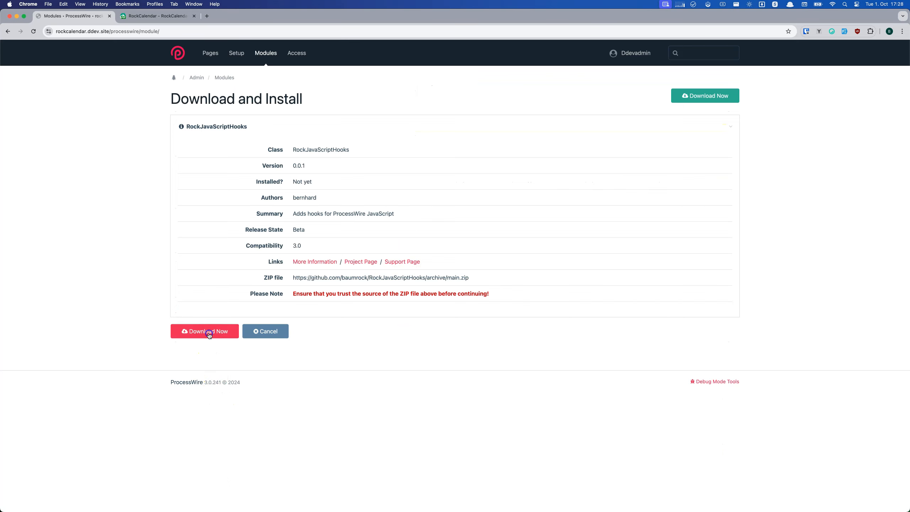
{"action": "left_click", "coordinate": [208, 331]}
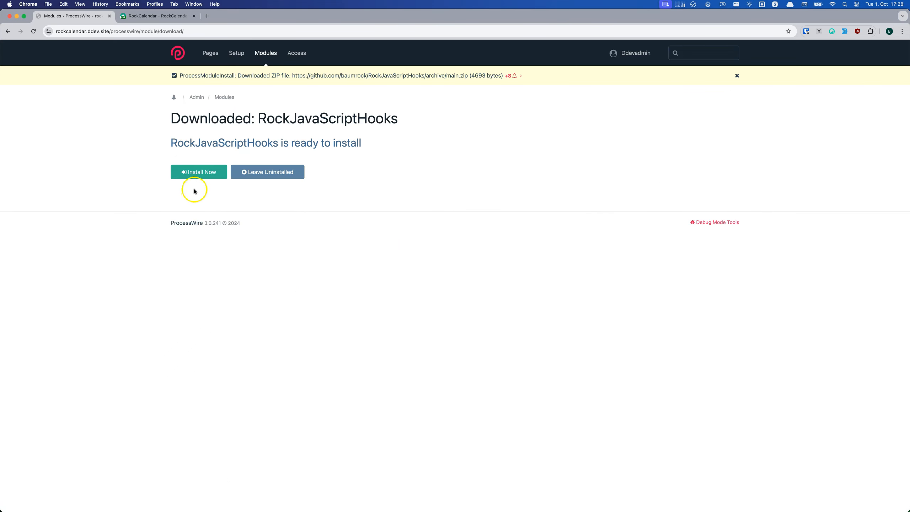
{"action": "left_click", "coordinate": [199, 172]}
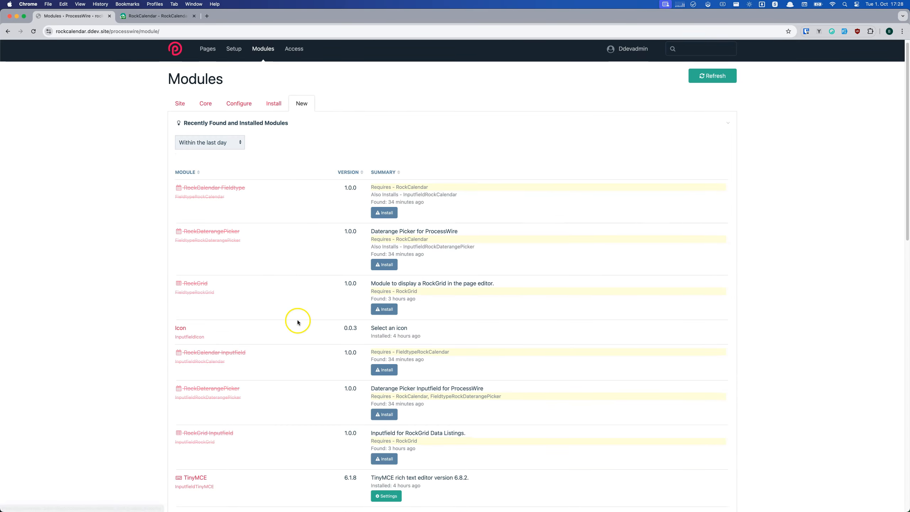
{"action": "scroll", "scroll_direction": "down", "scroll_amount": 3}
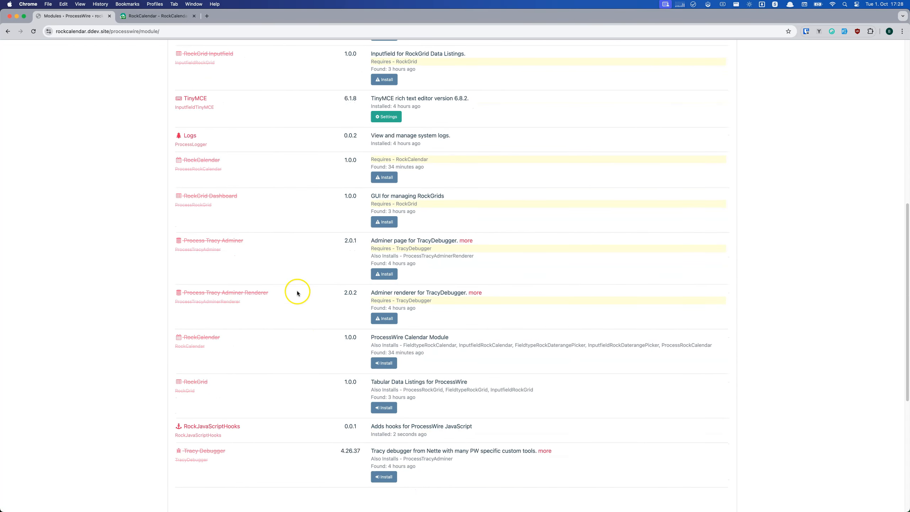
{"action": "scroll", "scroll_direction": "down", "scroll_amount": 3}
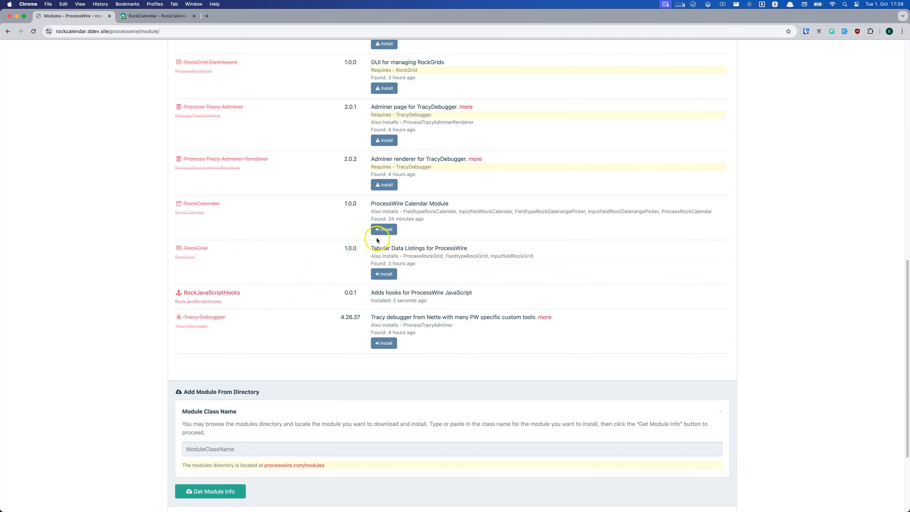
- Install RockCalendar from the modules list, then go to the Setup menu
{"action": "left_click", "coordinate": [384, 229]}
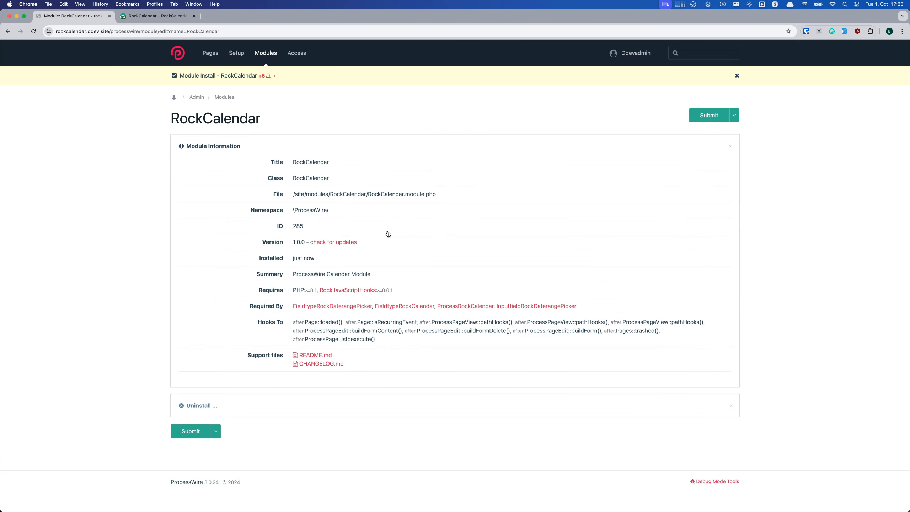
{"action": "left_click", "coordinate": [236, 53]}
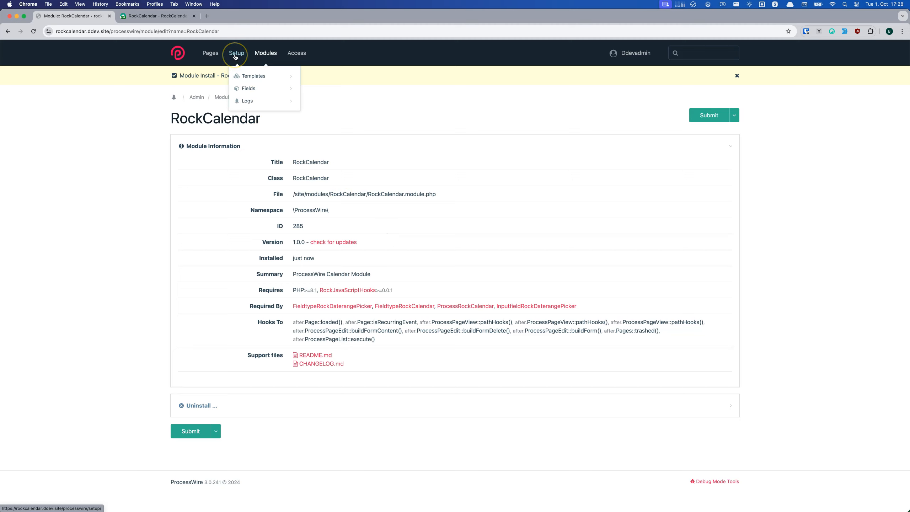
{"action": "left_click", "coordinate": [209, 53]}
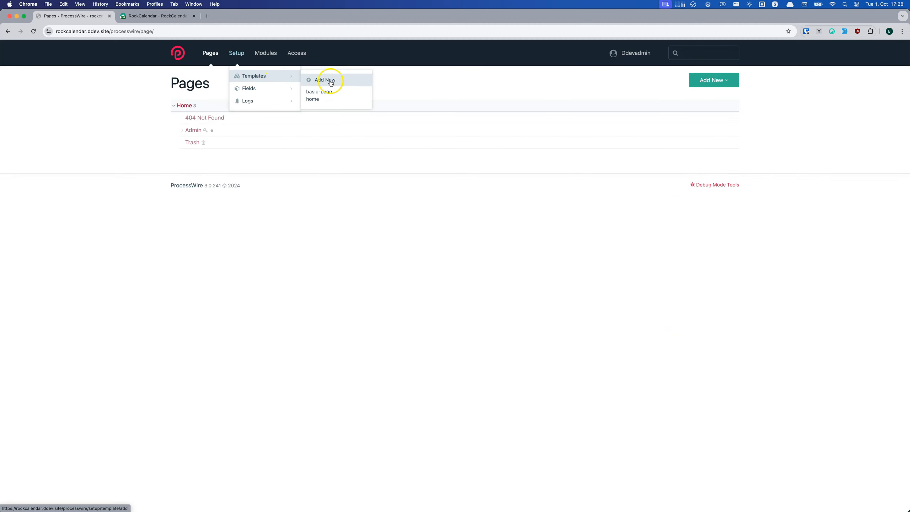
- Add the 'calendar' template with title and rockcalendar_calendar fields, then start another new template
{"action": "left_click", "coordinate": [328, 80]}
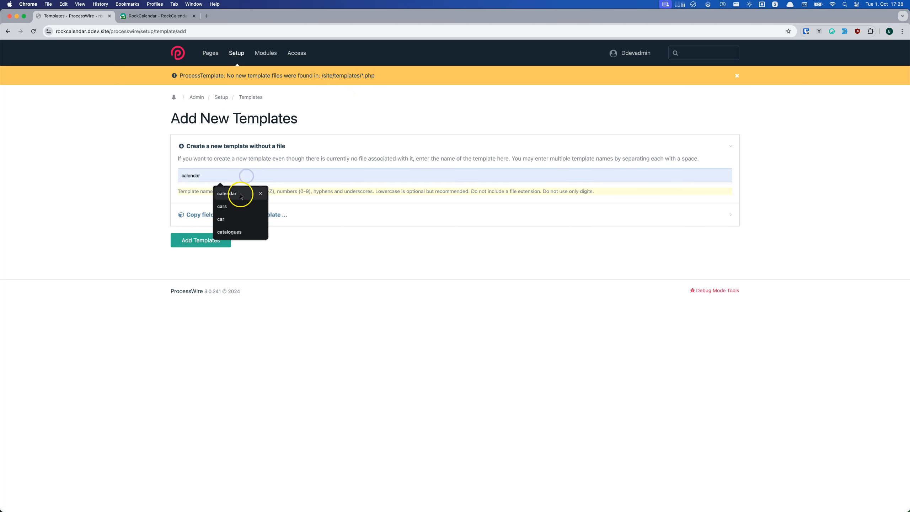
{"action": "left_click", "coordinate": [201, 240]}
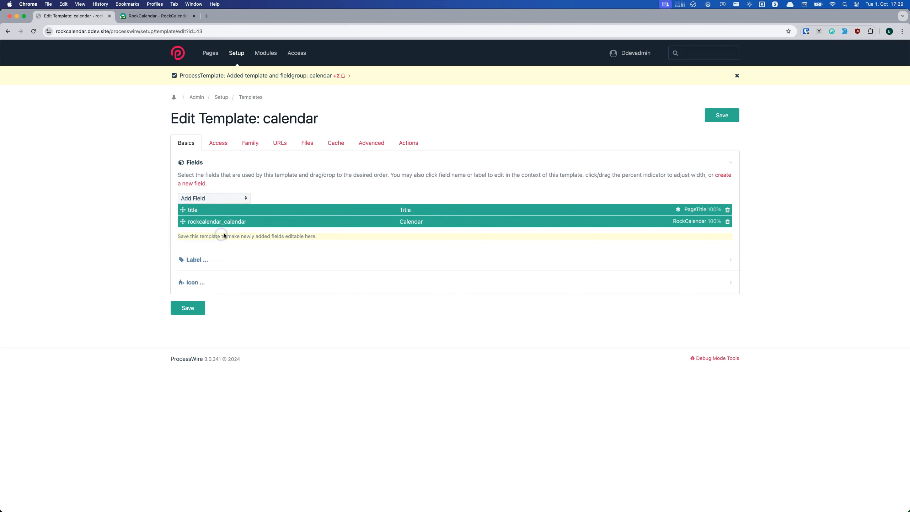
{"action": "left_click", "coordinate": [188, 308]}
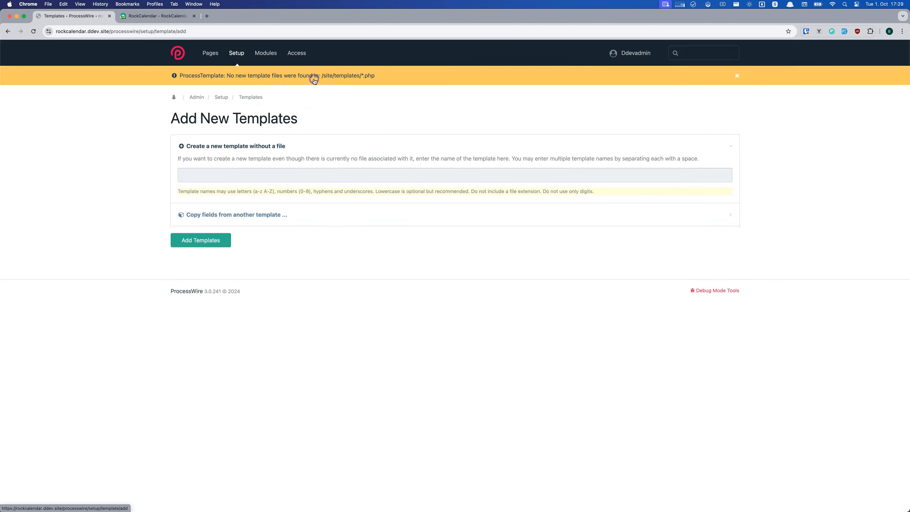
- Add the 'event' template with rockcalendar_date, allowing only calendar as parent template
{"action": "type", "text": "event"}
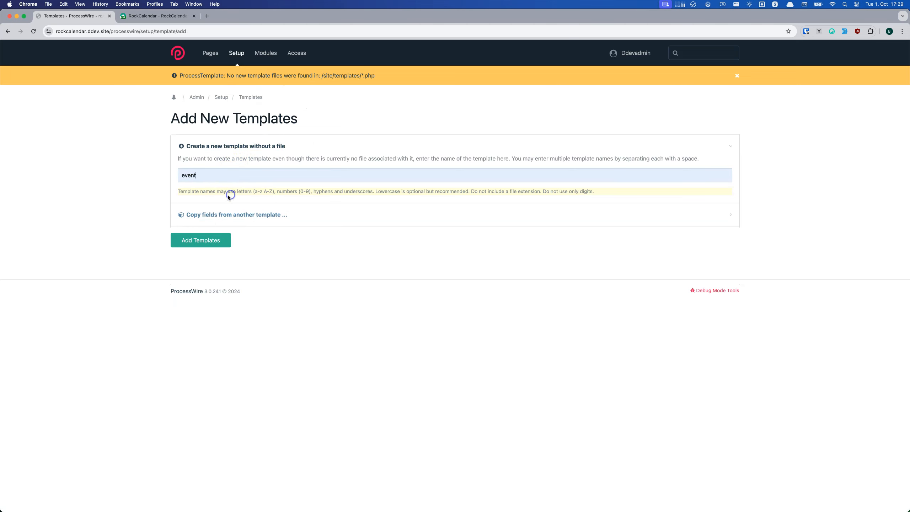
{"action": "left_click", "coordinate": [200, 240]}
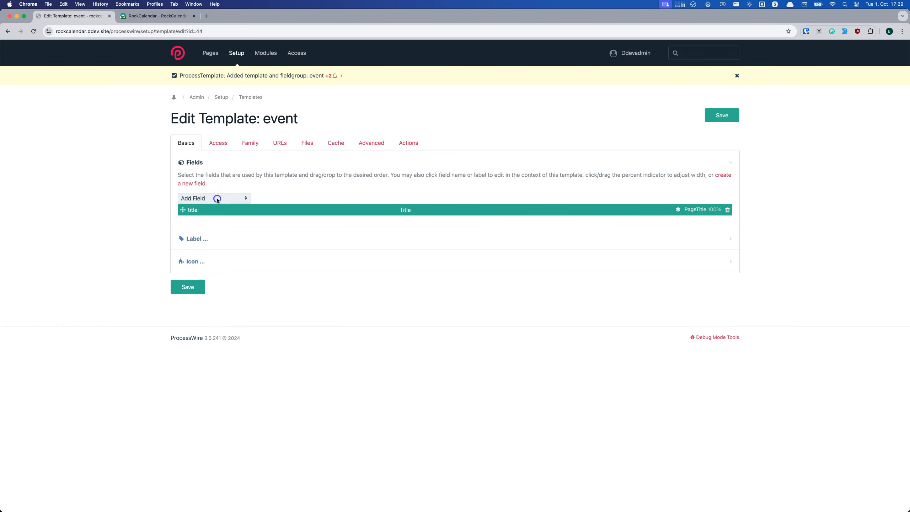
{"action": "left_click", "coordinate": [217, 198]}
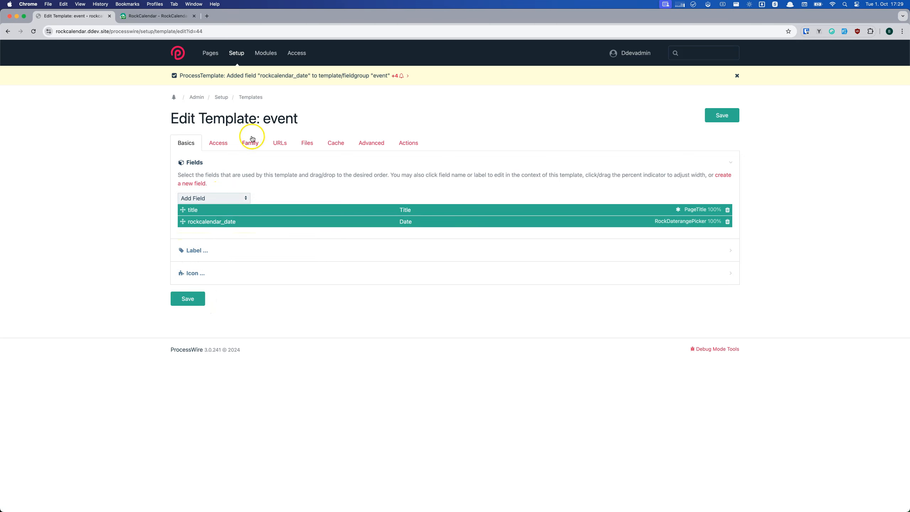
{"action": "left_click", "coordinate": [251, 143]}
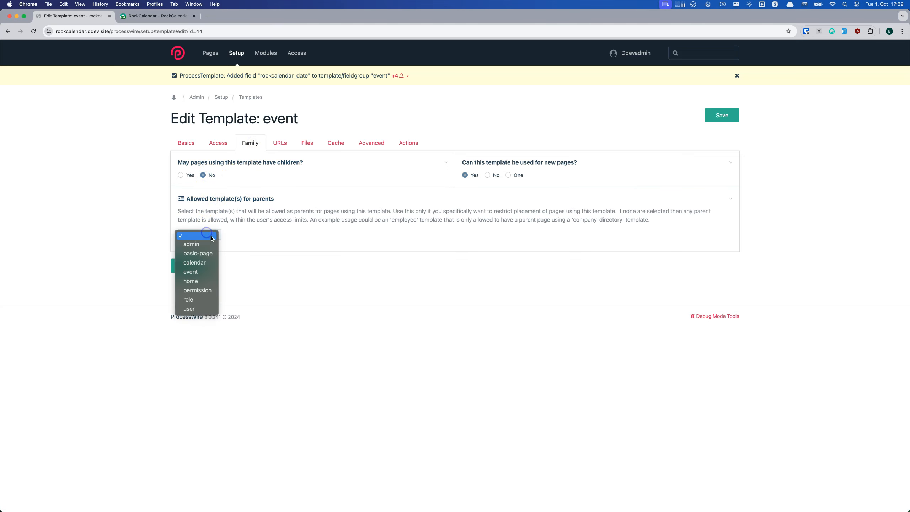
{"action": "left_click", "coordinate": [194, 262]}
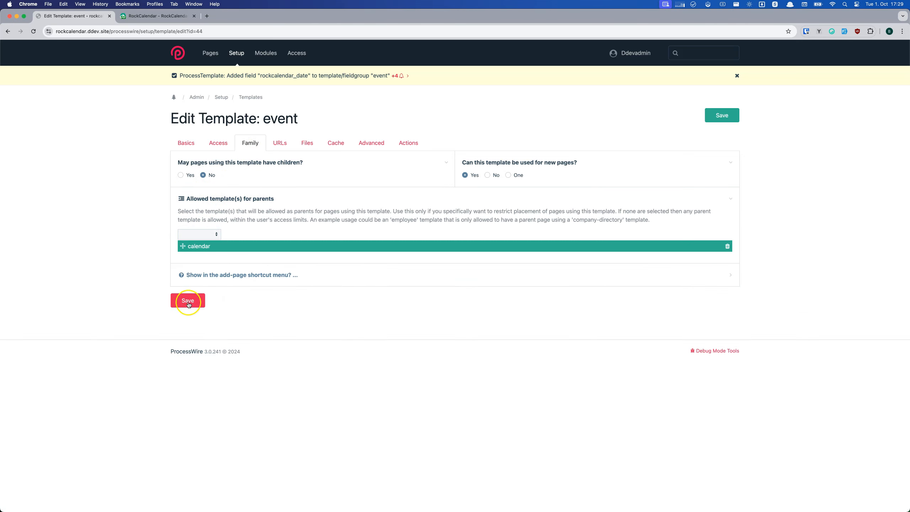
- Allow event children on calendar, named by 'title', and save the templates
{"action": "left_click", "coordinate": [199, 246]}
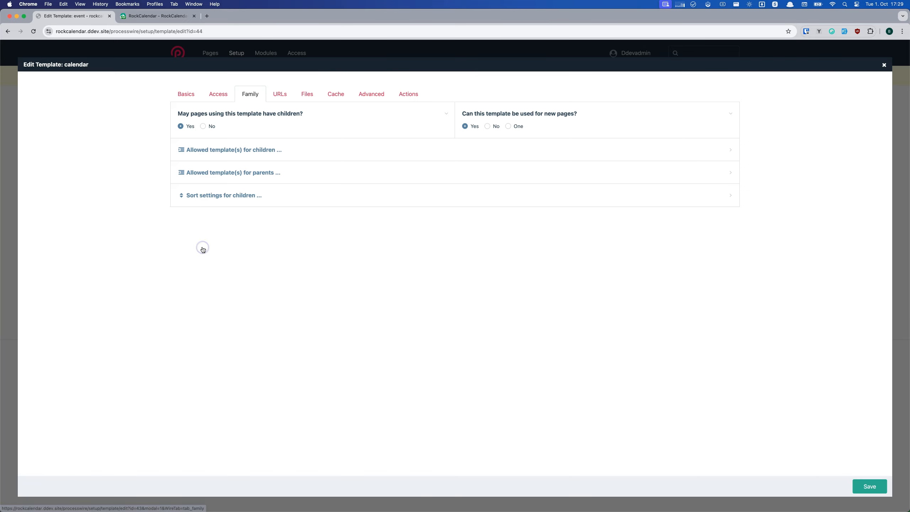
{"action": "left_click", "coordinate": [233, 150]}
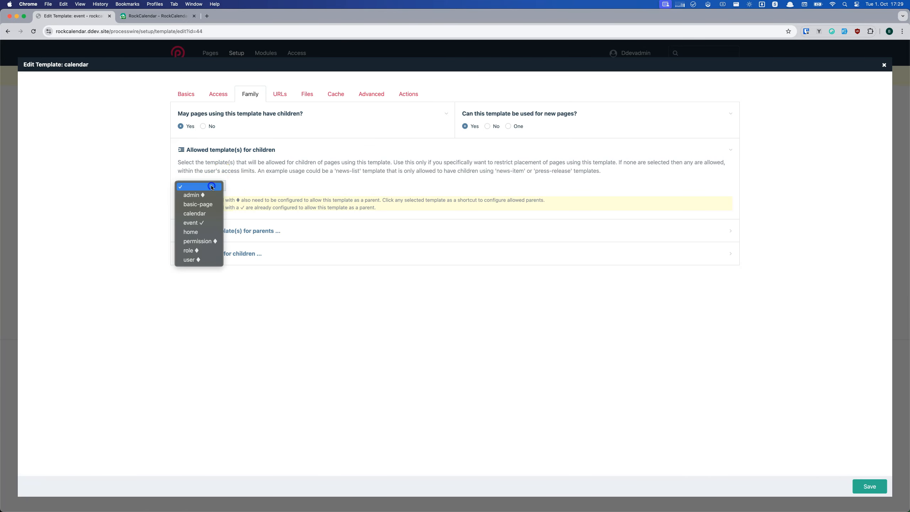
{"action": "left_click", "coordinate": [191, 223]}
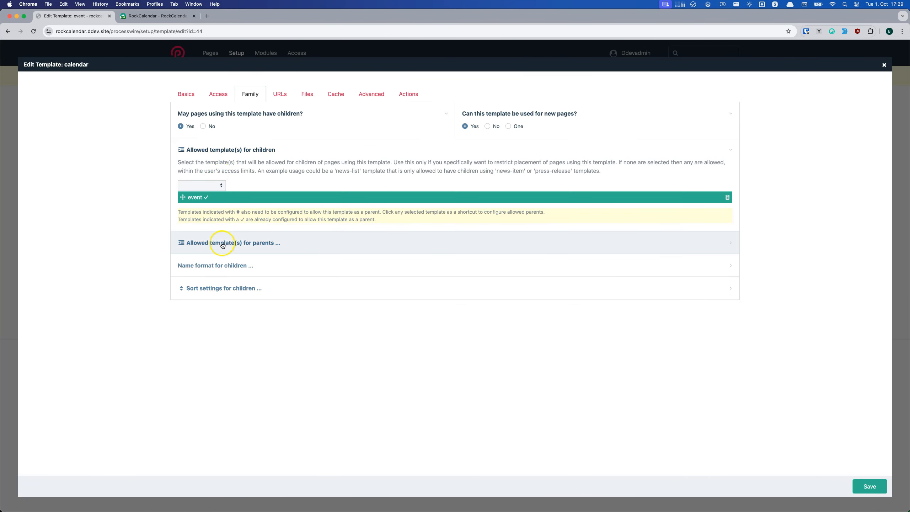
{"action": "left_click", "coordinate": [508, 127]}
{"action": "type", "text": "title"}
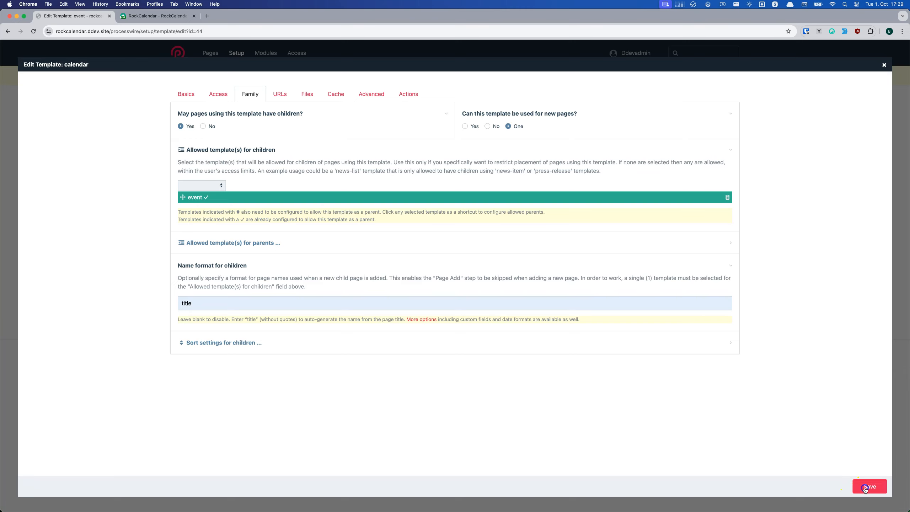
{"action": "left_click", "coordinate": [870, 486]}
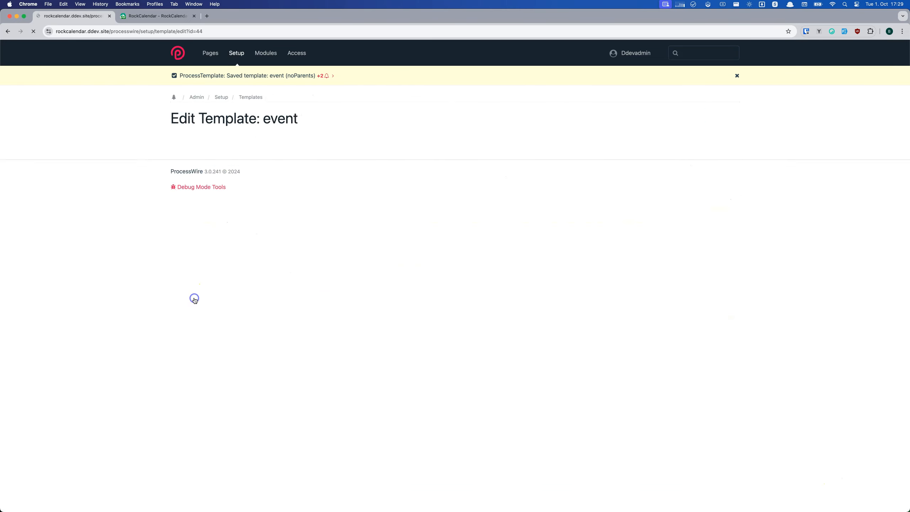
- Add a calendar-template page 'My Calendar' under Home and save it
{"action": "left_click", "coordinate": [211, 53]}
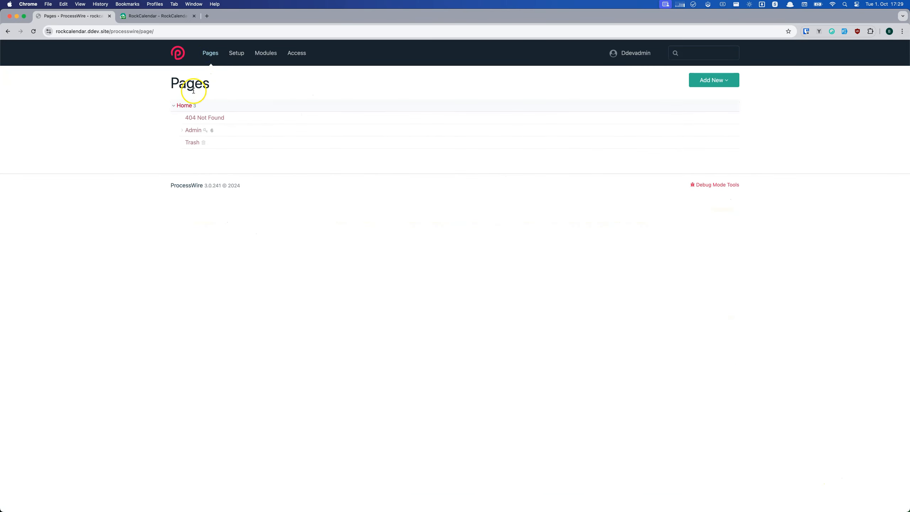
{"action": "left_click", "coordinate": [714, 79]}
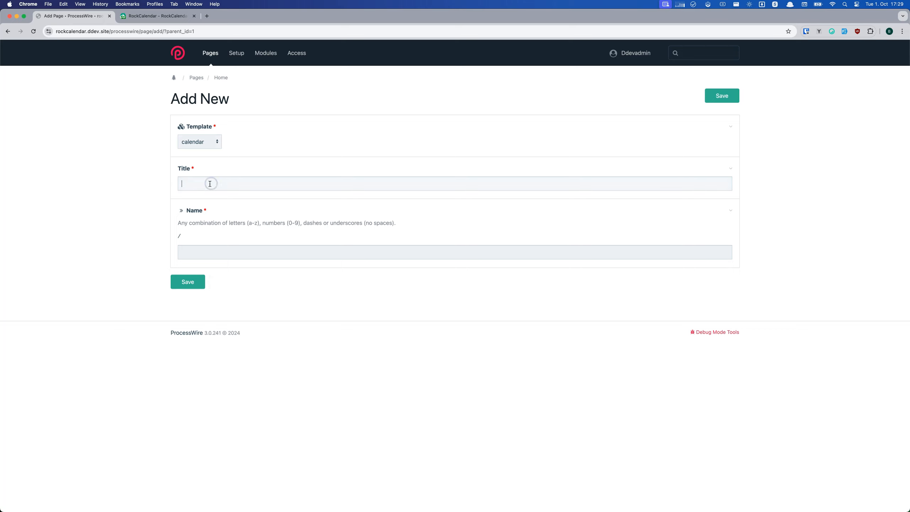
{"action": "type", "text": "My Calendar"}
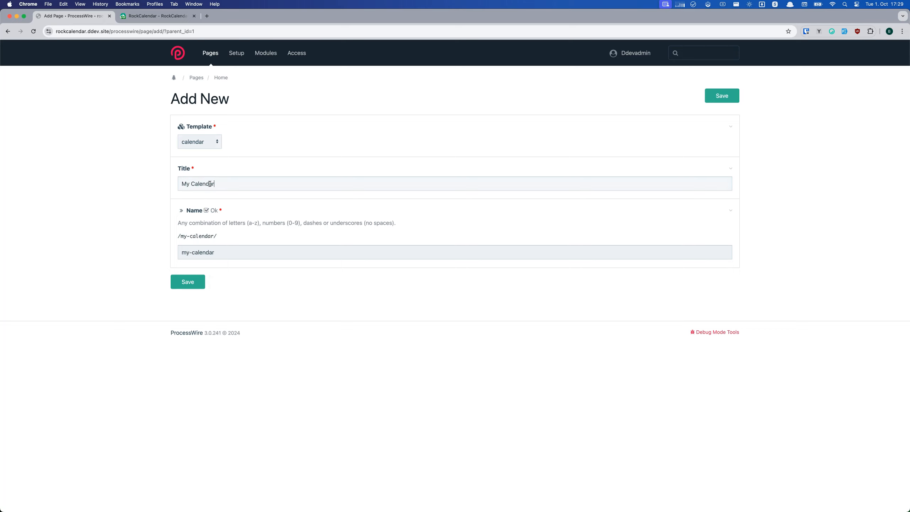
{"action": "left_click", "coordinate": [188, 281]}
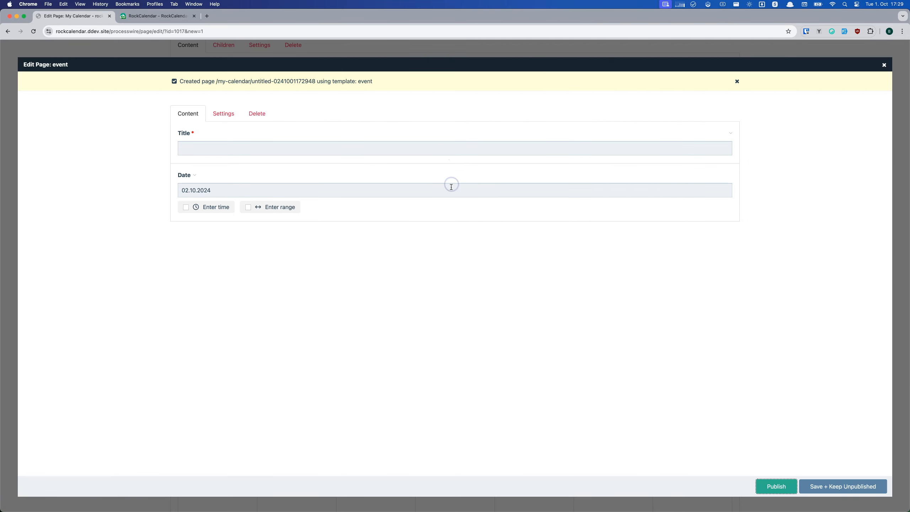
- Title the new event 'Cool!', publish it, and open it for editing
{"action": "type", "text": "Cool!"}
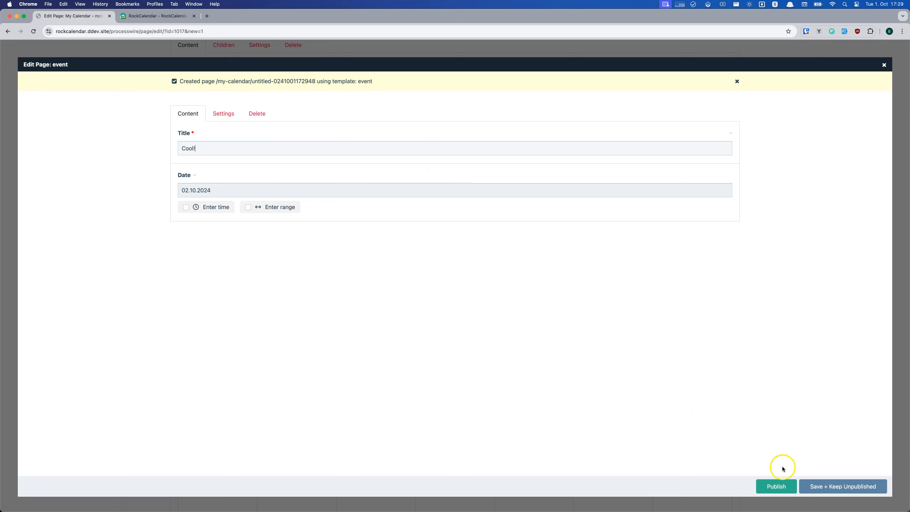
{"action": "left_click", "coordinate": [776, 487]}
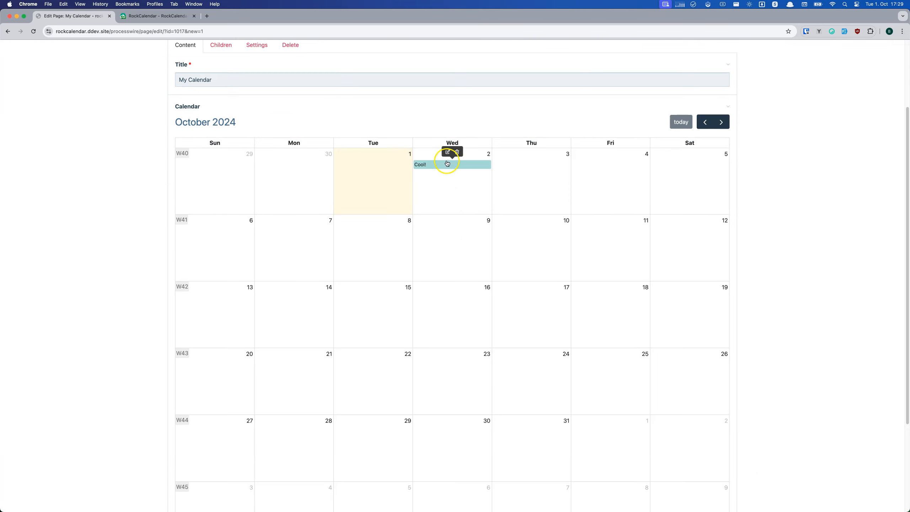
{"action": "left_click", "coordinate": [447, 152]}
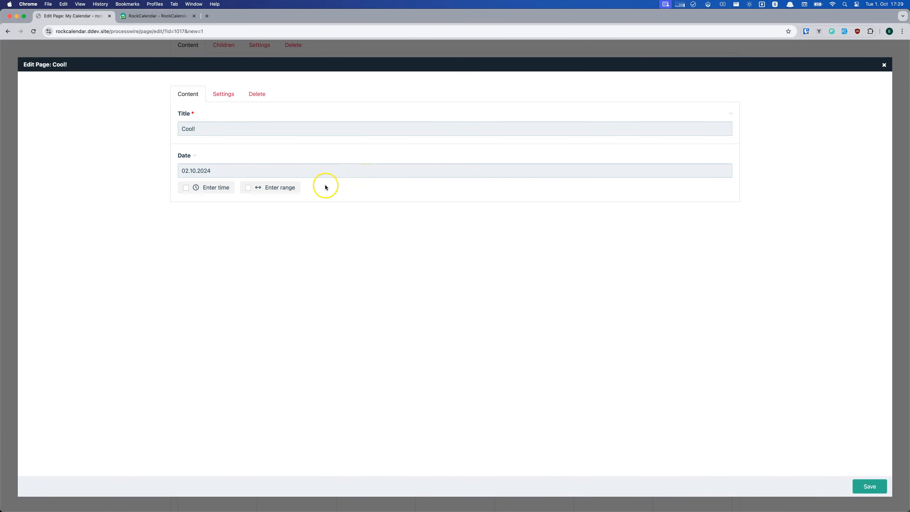
{"action": "mouse_move", "coordinate": [780, 456]}
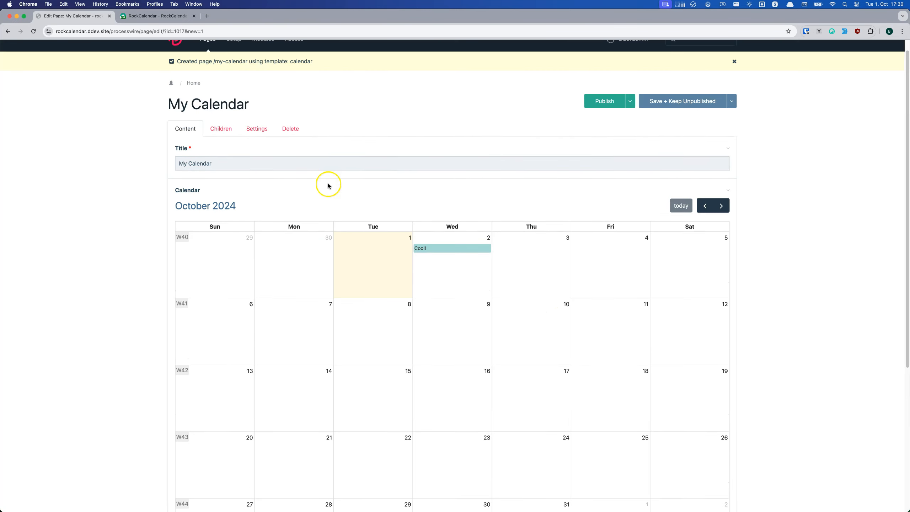
- Browse the Modules list, then return to the page tree
{"action": "left_click", "coordinate": [264, 53]}
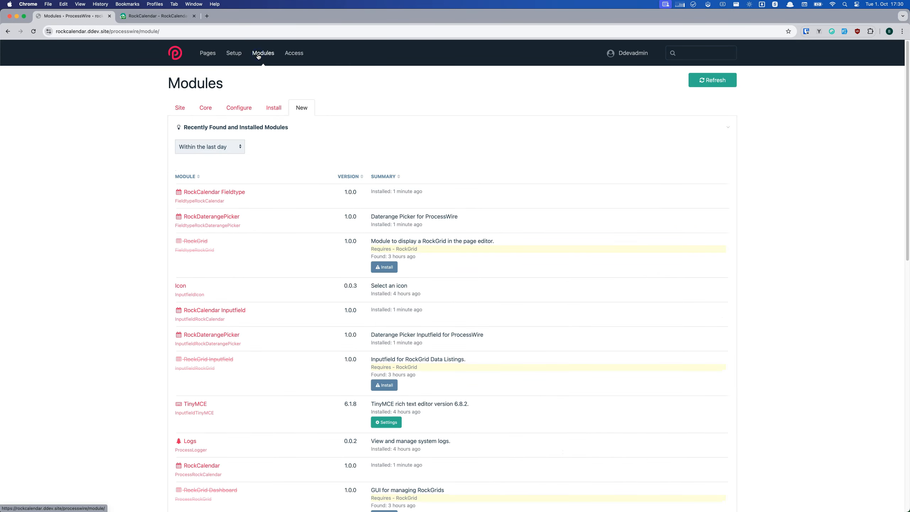
{"action": "scroll", "scroll_direction": "down", "scroll_amount": 3}
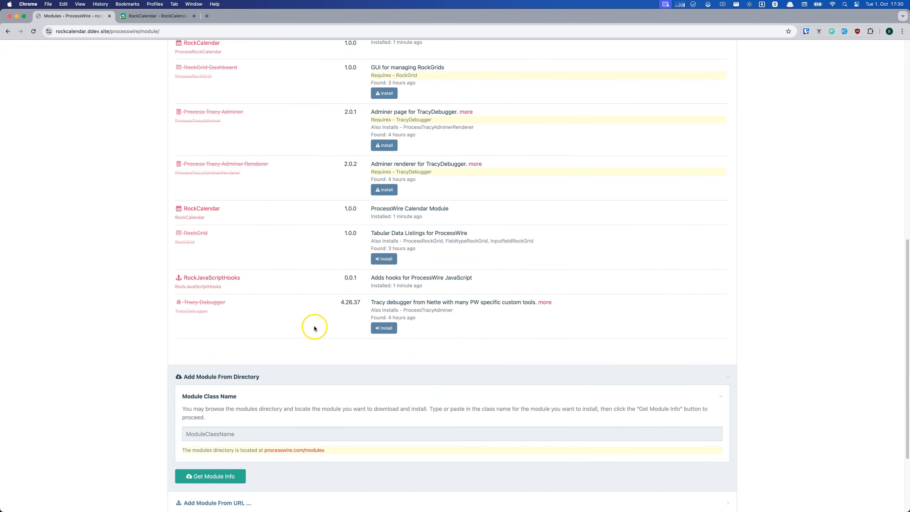
{"action": "left_click", "coordinate": [384, 258]}
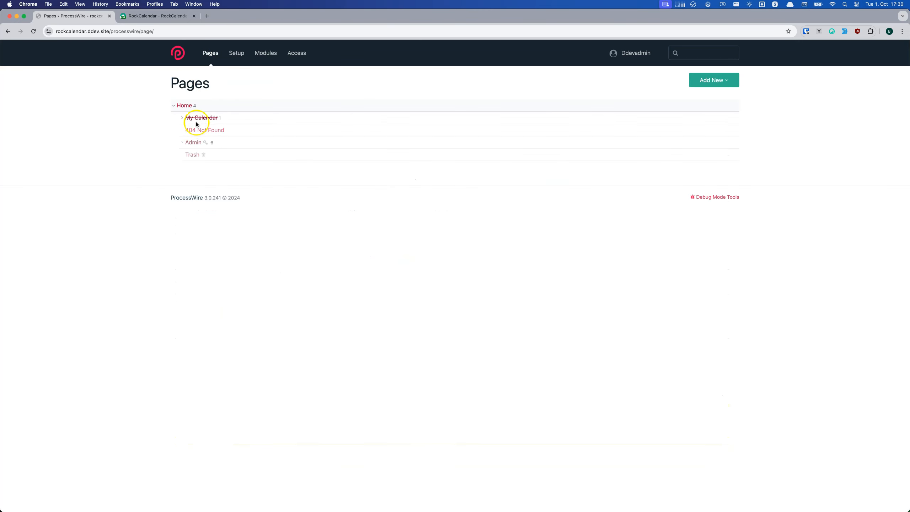
- Make the Cool! event recur daily, ending after 5 events (2–6 October)
{"action": "left_click", "coordinate": [200, 117]}
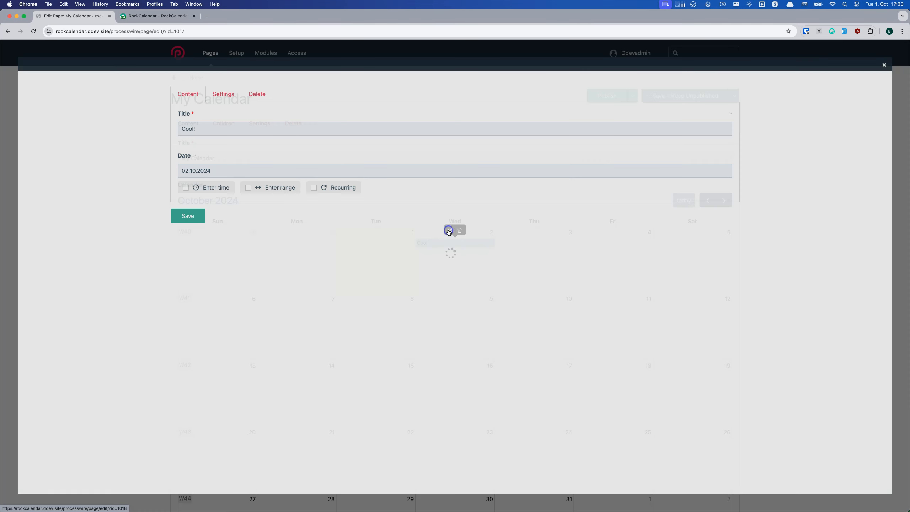
{"action": "left_click", "coordinate": [314, 188]}
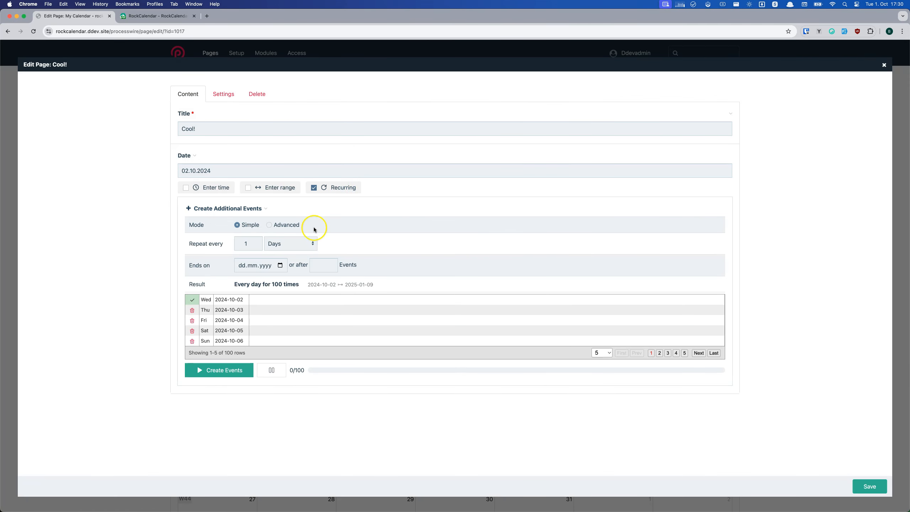
{"action": "left_click", "coordinate": [290, 243]}
{"action": "type", "text": "5"}
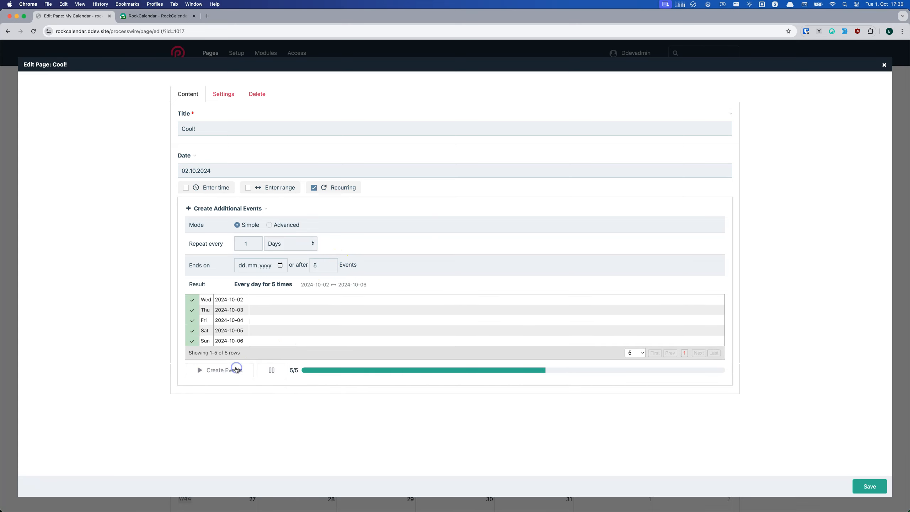
{"action": "left_click", "coordinate": [224, 370]}
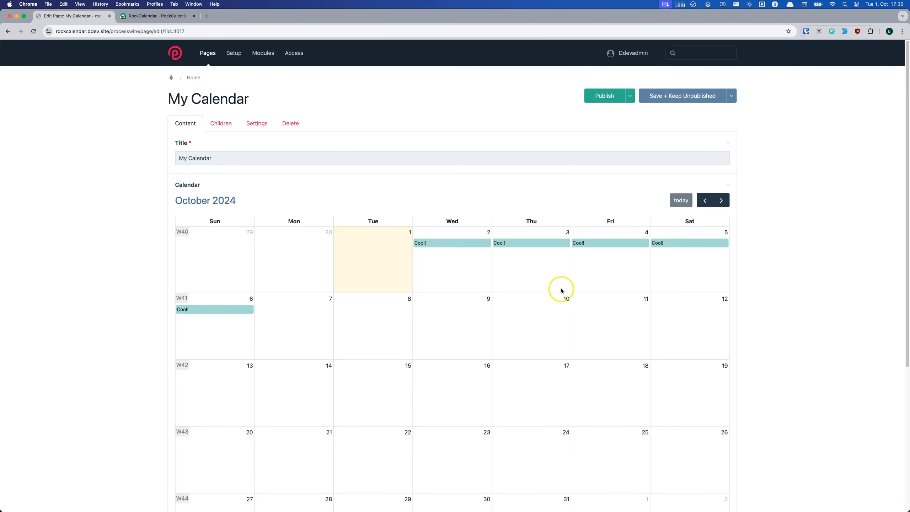
{"action": "mouse_move", "coordinate": [40, 473]}
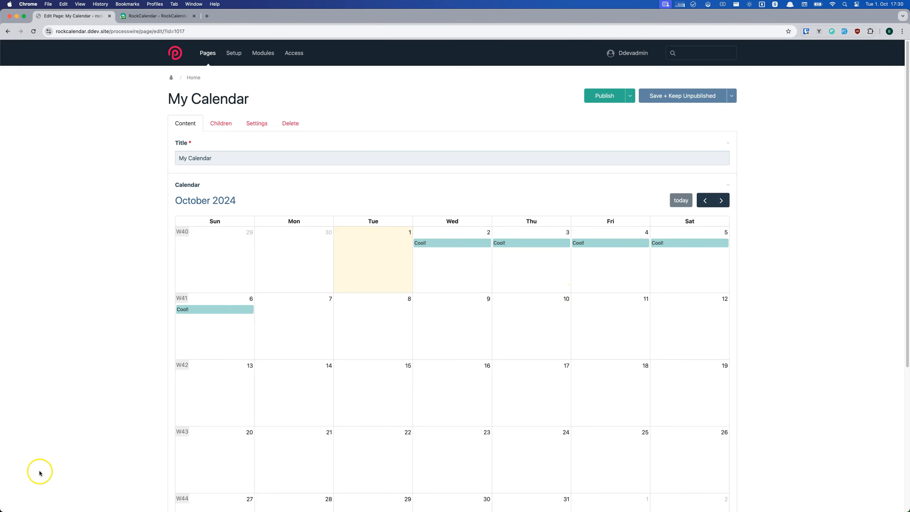